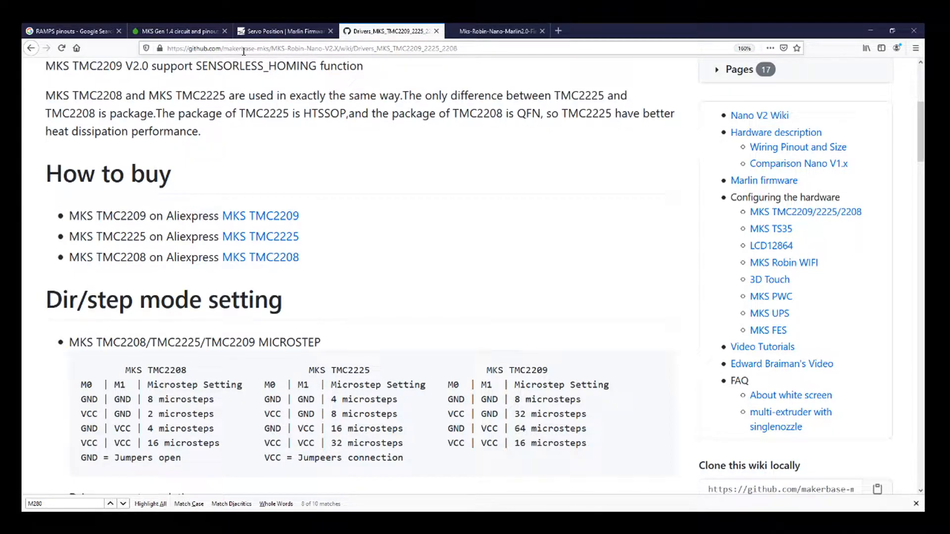
pyautogui.moveTo(260, 216)
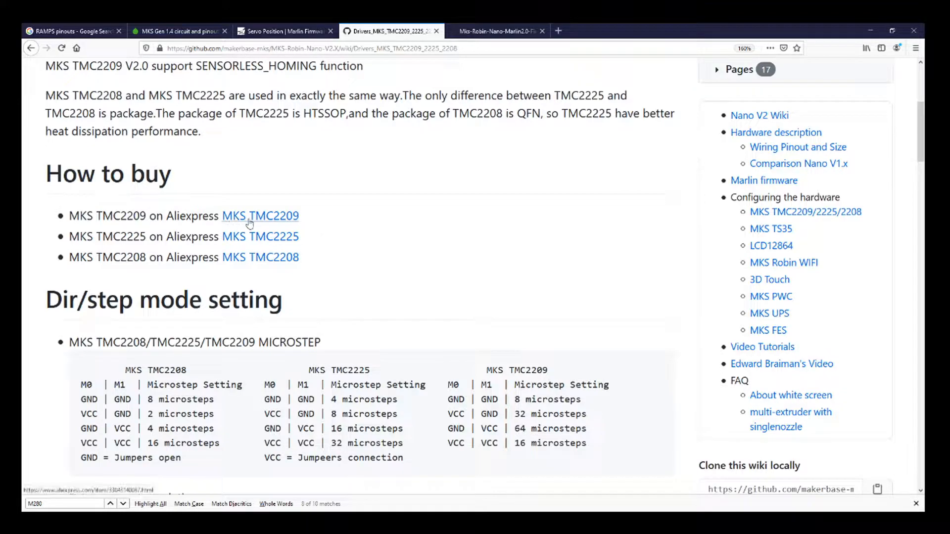
pyautogui.moveTo(262, 219)
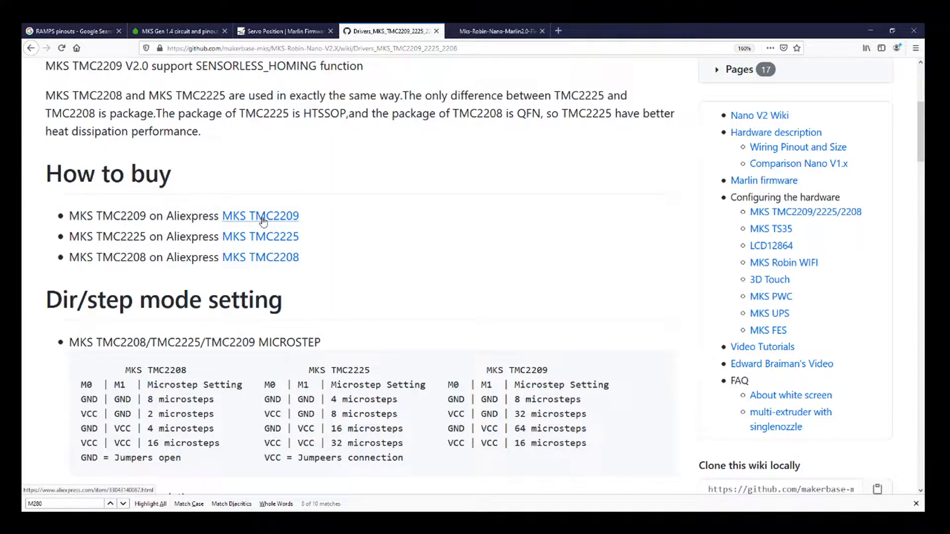
pyautogui.moveTo(286, 219)
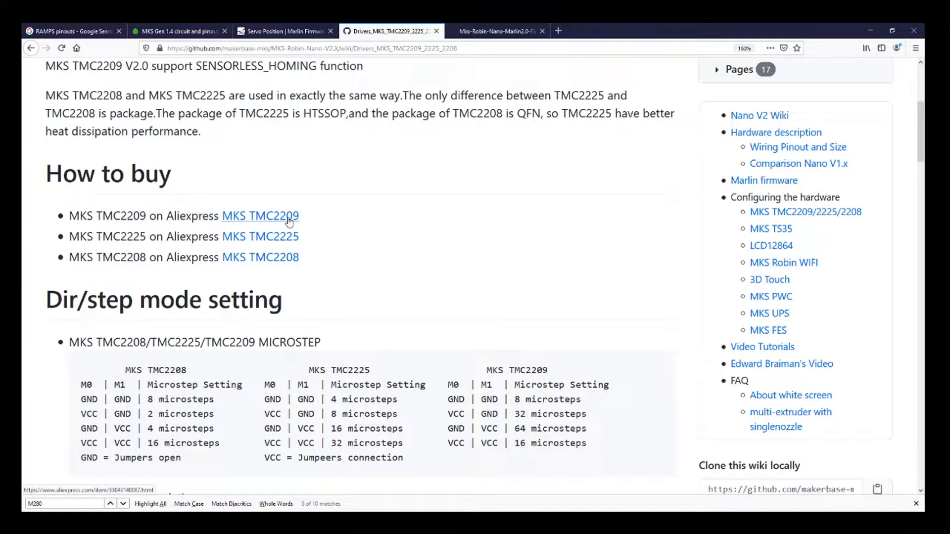
pyautogui.moveTo(255, 335)
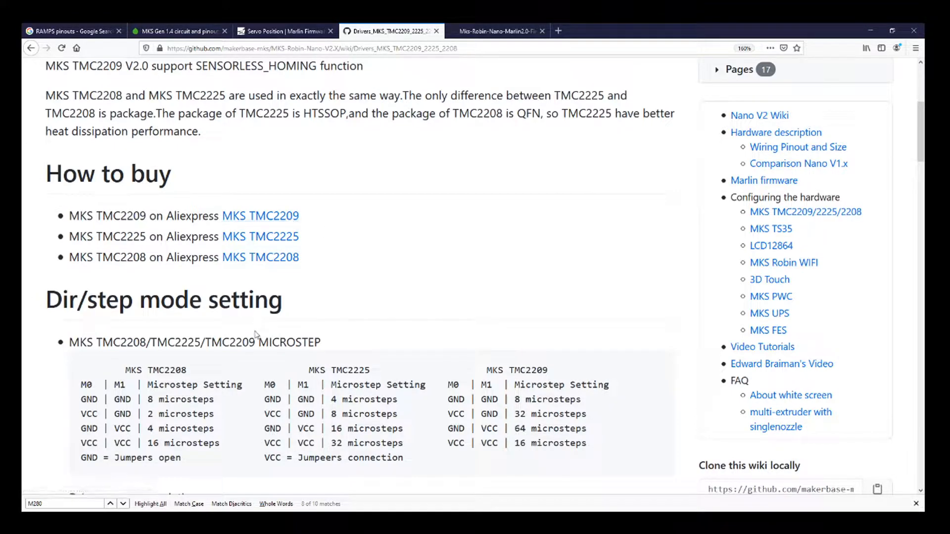
# Review the TMC2209 wiki's UART mode and Marlin firmware sections, then launch Visual Studio Code.
pyautogui.scroll(-3)
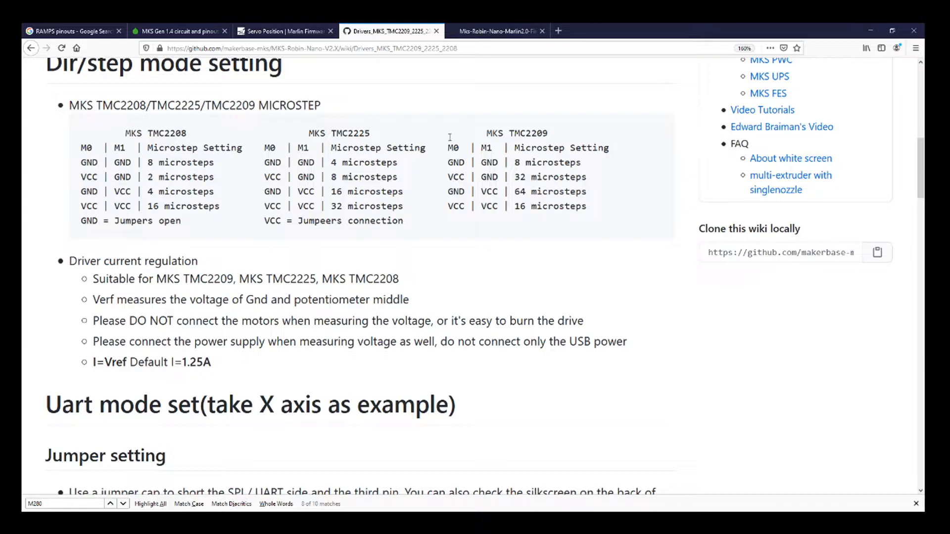
pyautogui.scroll(-3)
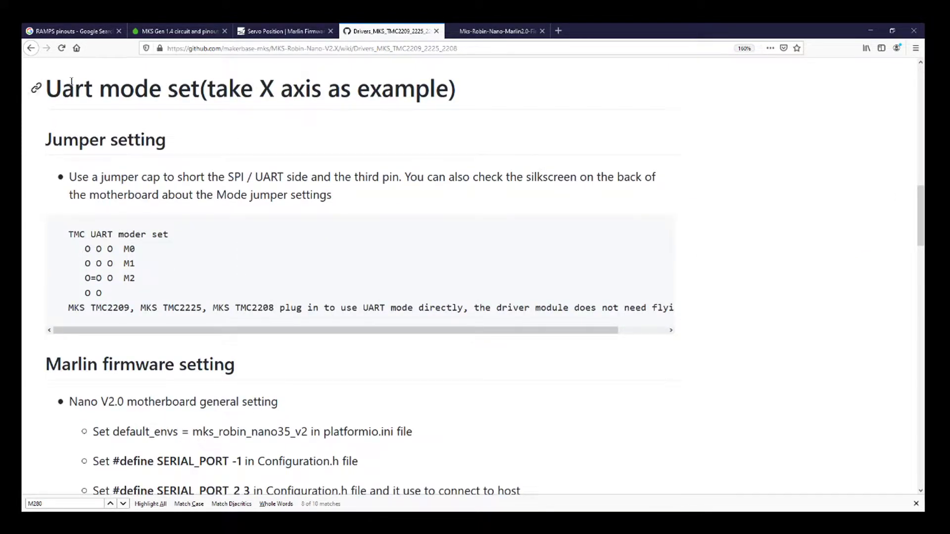
pyautogui.tripleClick(248, 89)
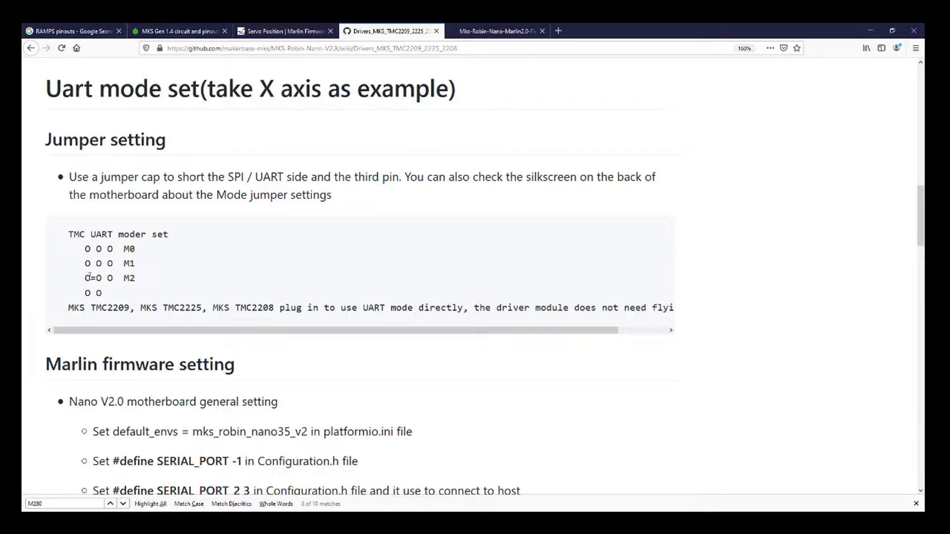
pyautogui.doubleClick(92, 278)
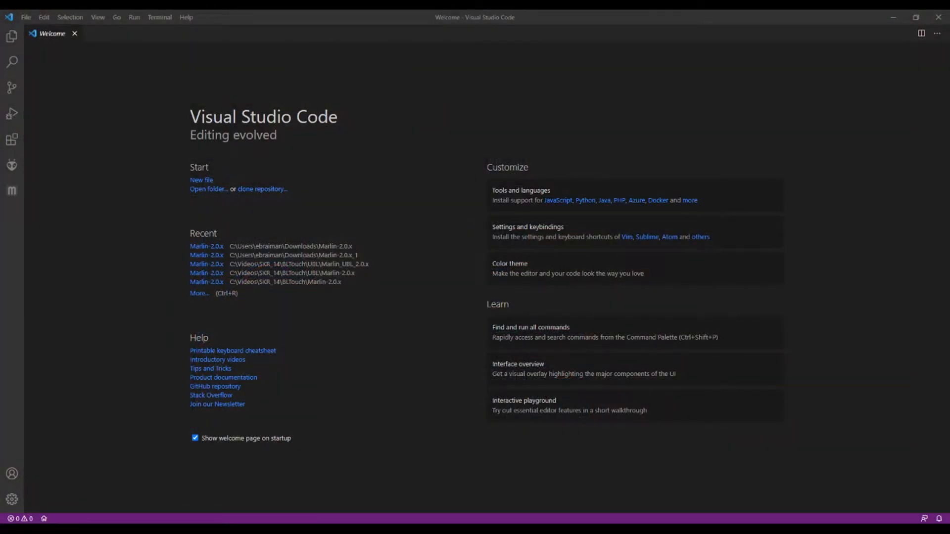
pyautogui.moveTo(58, 55)
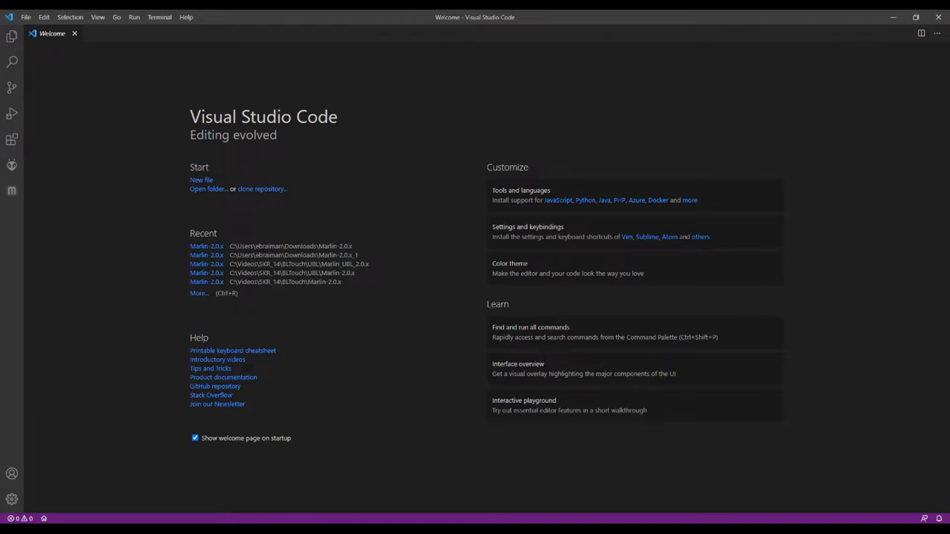
pyautogui.moveTo(67, 141)
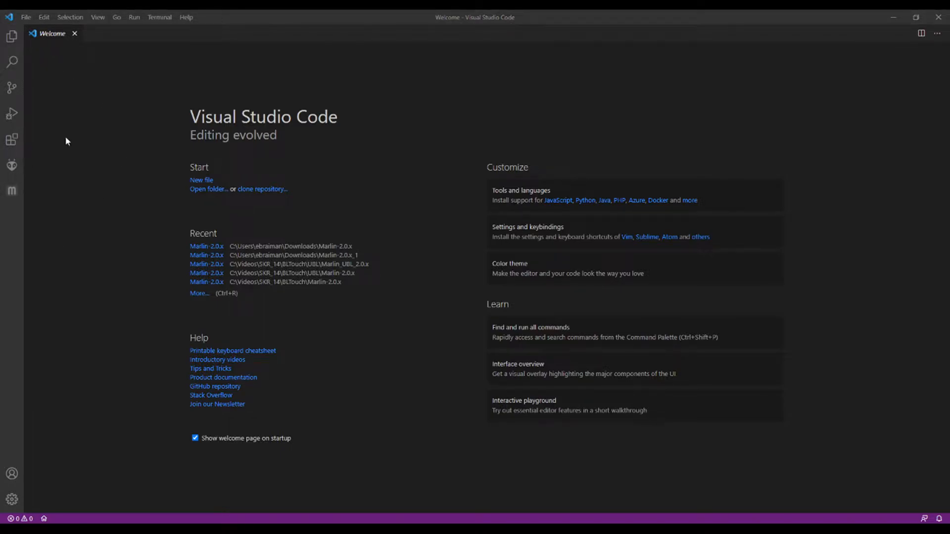
# Show the Explorer panel, which reports that no folder is open yet.
pyautogui.click(12, 37)
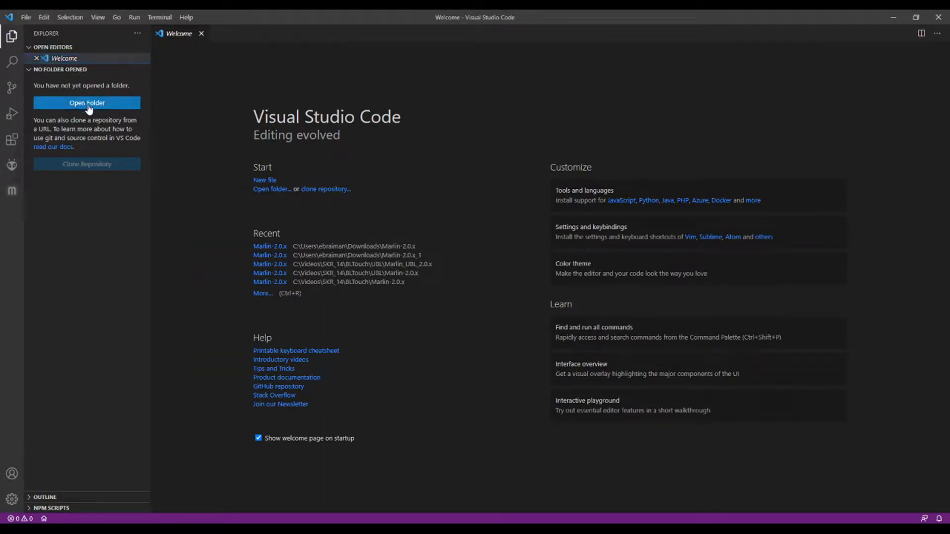
pyautogui.moveTo(43, 97)
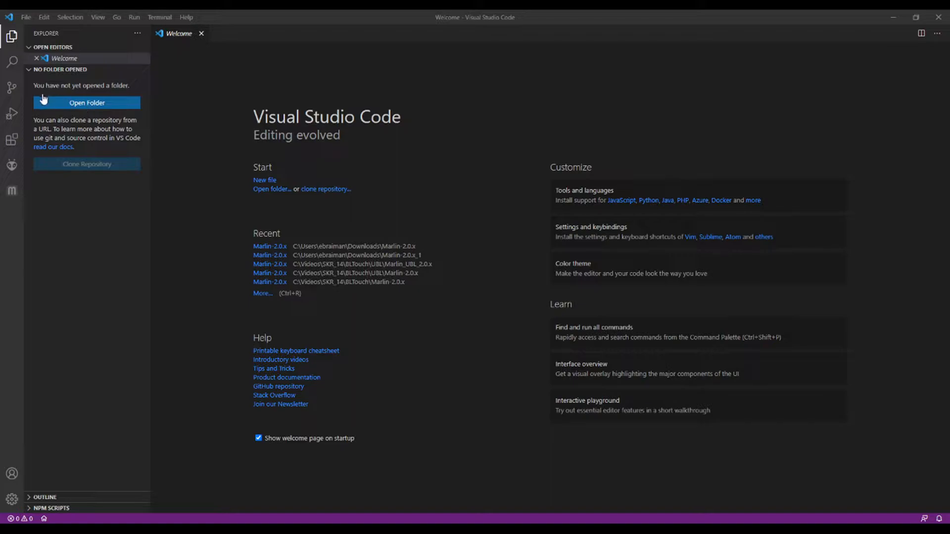
pyautogui.moveTo(97, 101)
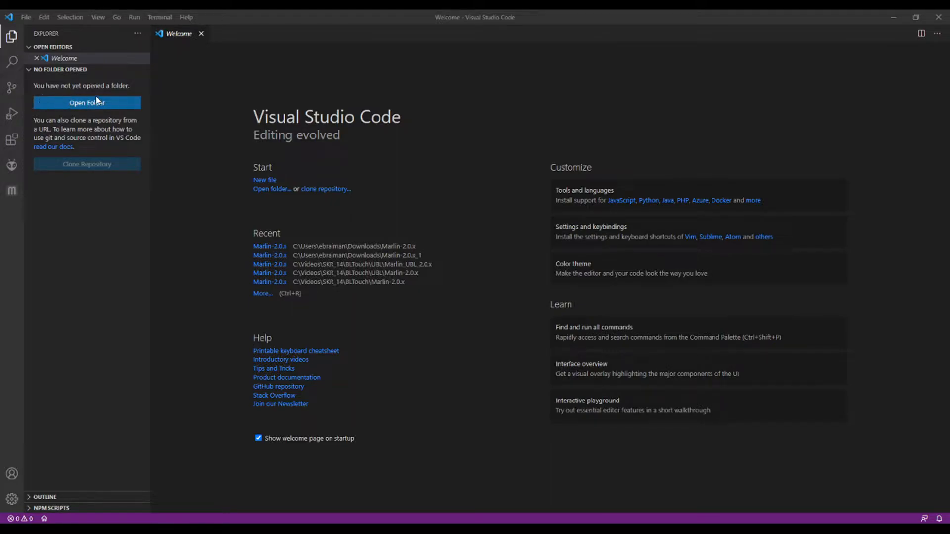
pyautogui.moveTo(107, 102)
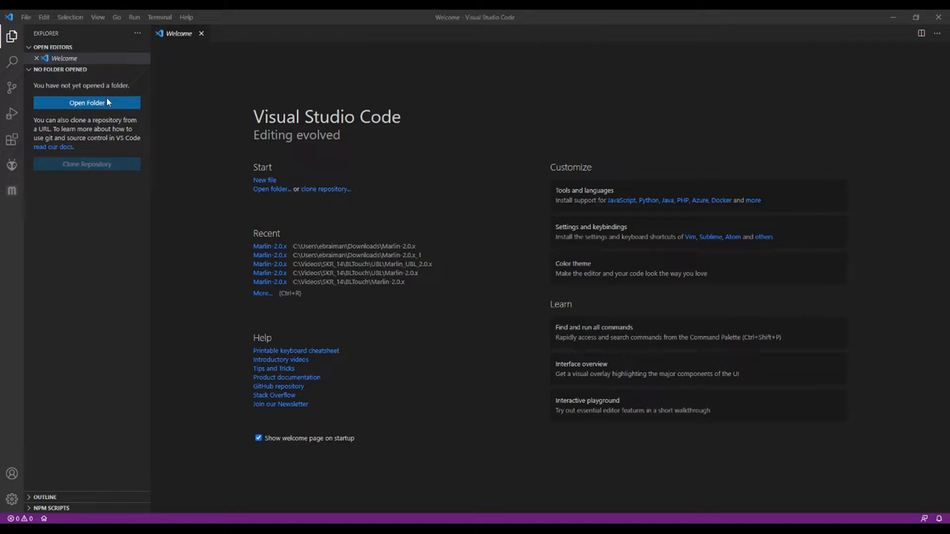
pyautogui.moveTo(114, 86)
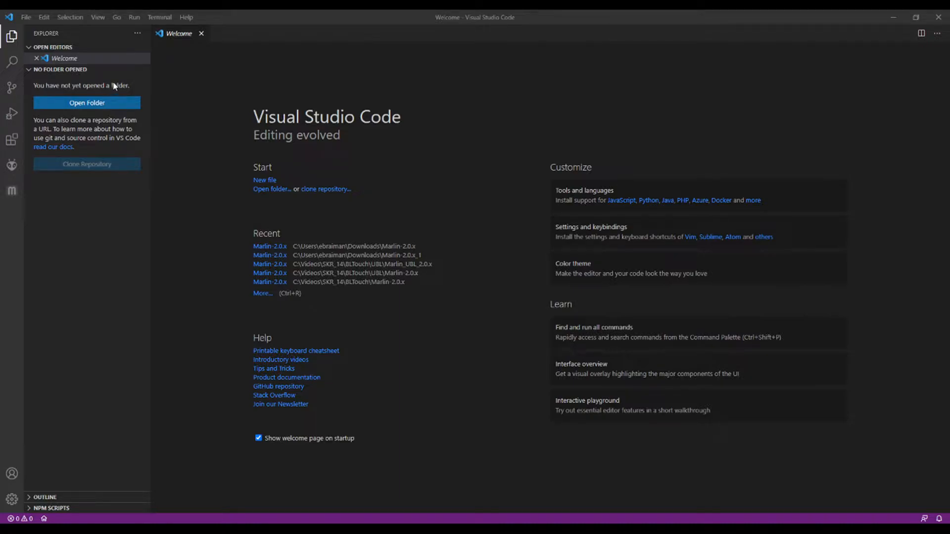
pyautogui.moveTo(391, 264)
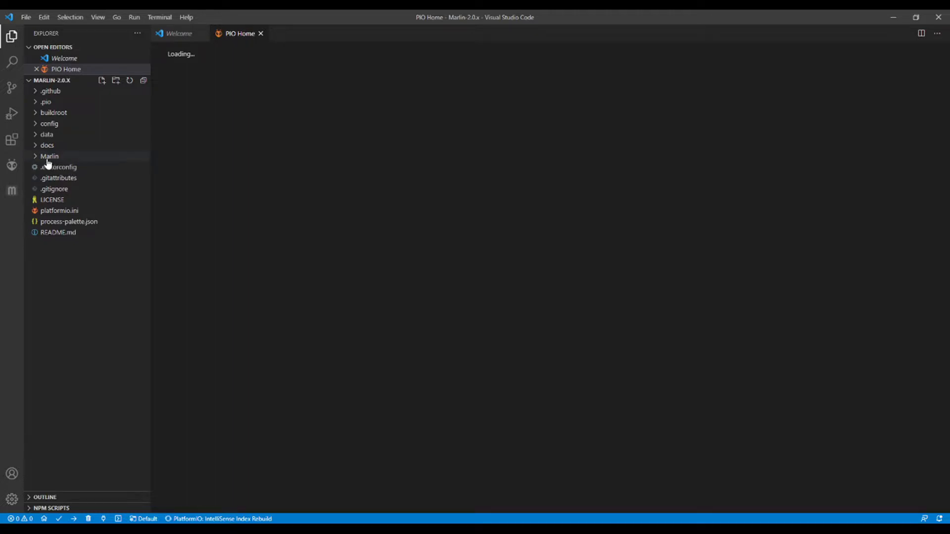
pyautogui.moveTo(37, 164)
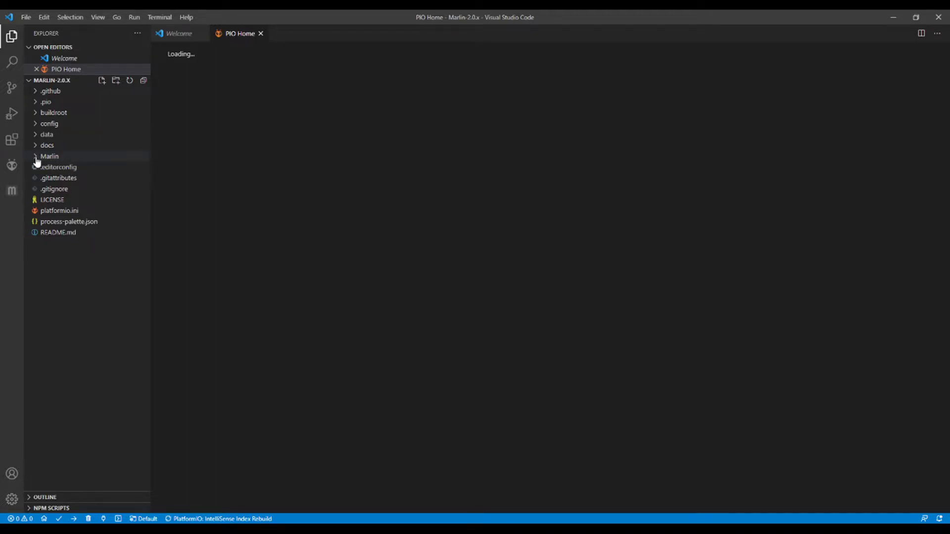
# Open Marlin/src/core/boards.h, search 'Ro', and copy BOARD_MKS_ROBIN_NANO_V2.
pyautogui.click(48, 156)
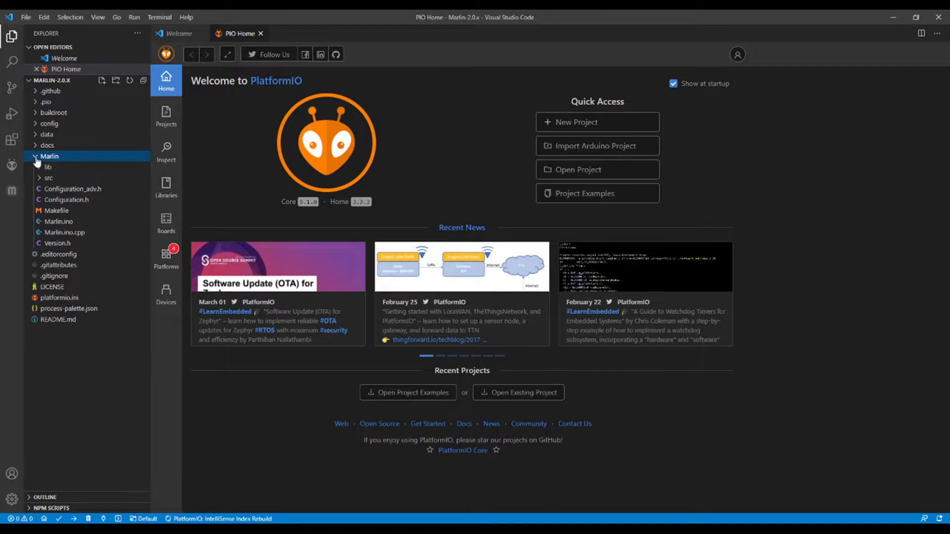
pyautogui.click(48, 178)
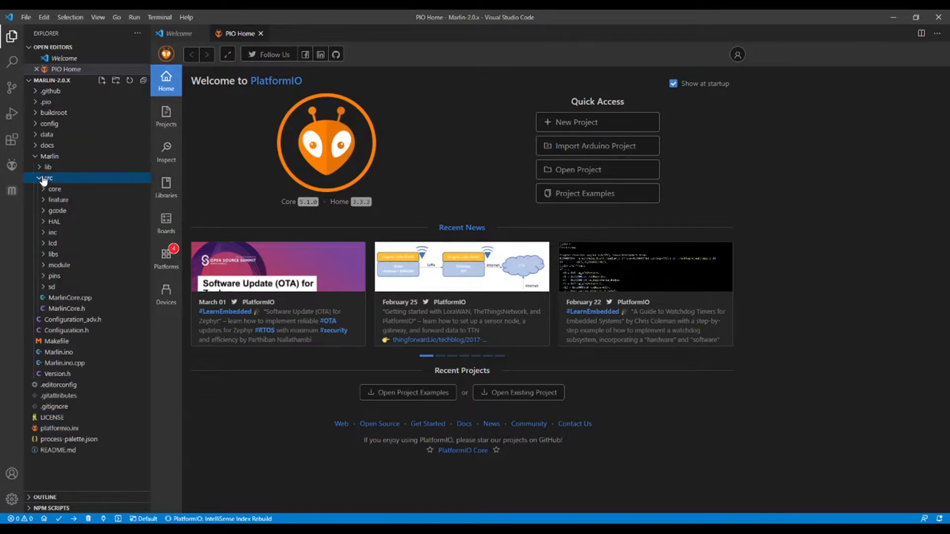
pyautogui.click(55, 189)
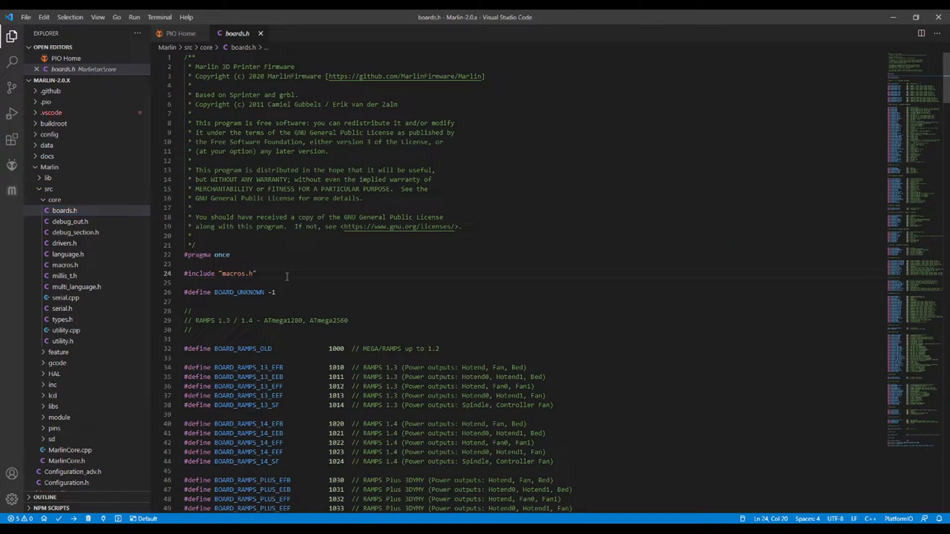
pyautogui.press('Ctrl+f')
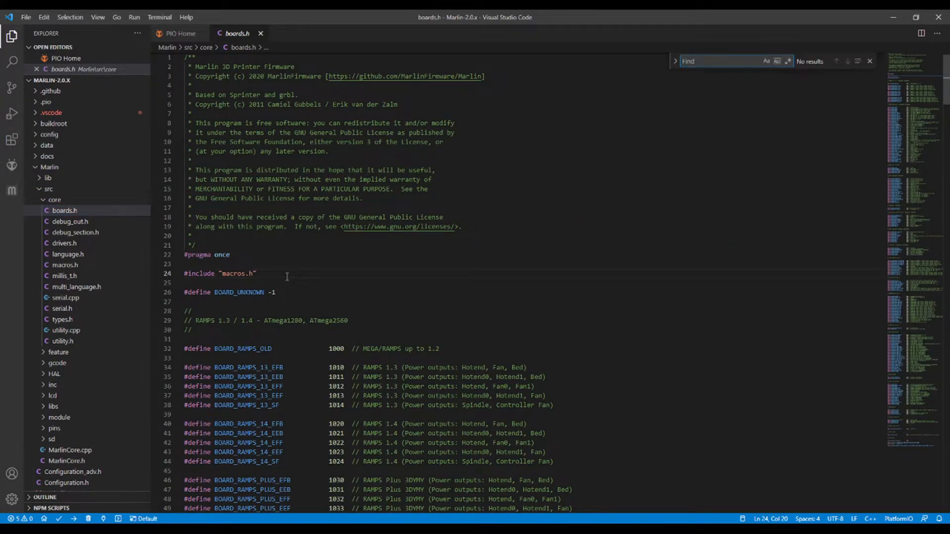
pyautogui.write('Robin')
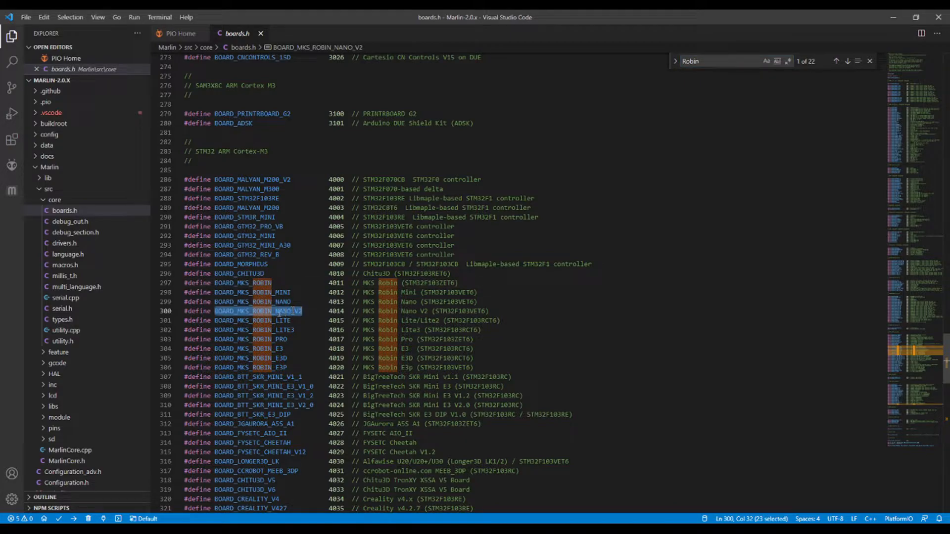
pyautogui.rightClick(257, 311)
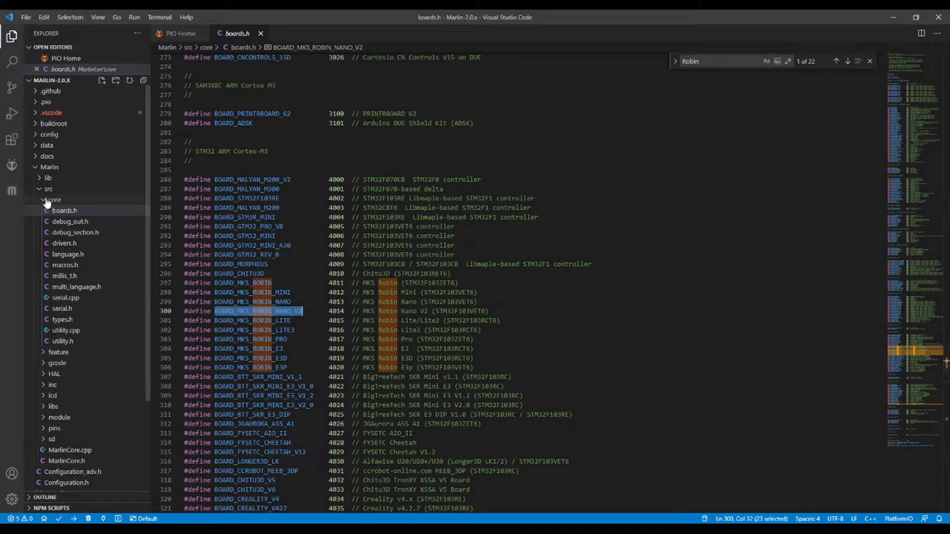
pyautogui.click(49, 189)
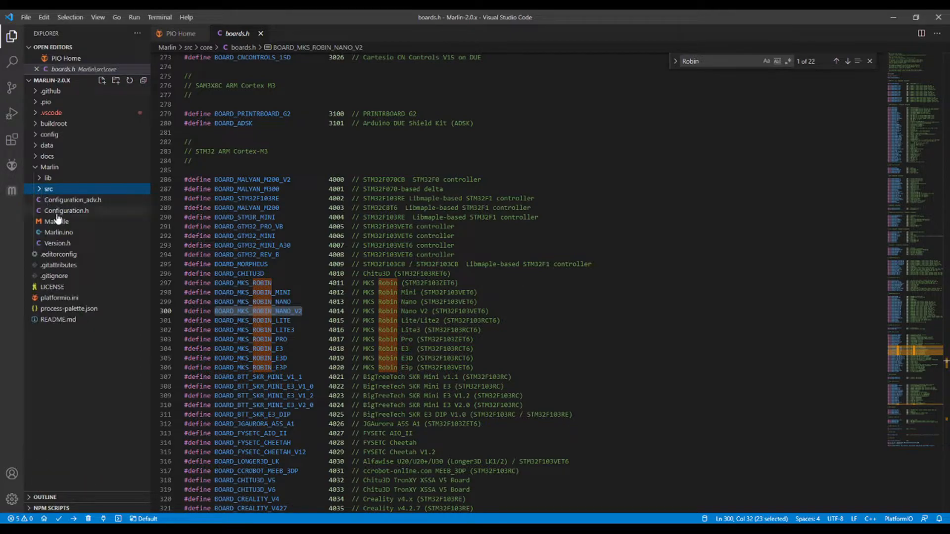
# In Configuration.h, set MOTHERBOARD to BOARD_MKS_ROBIN_NANO_V2 and SERIAL_PORT to 3, then search 4988.
pyautogui.click(65, 210)
pyautogui.write('Mother')
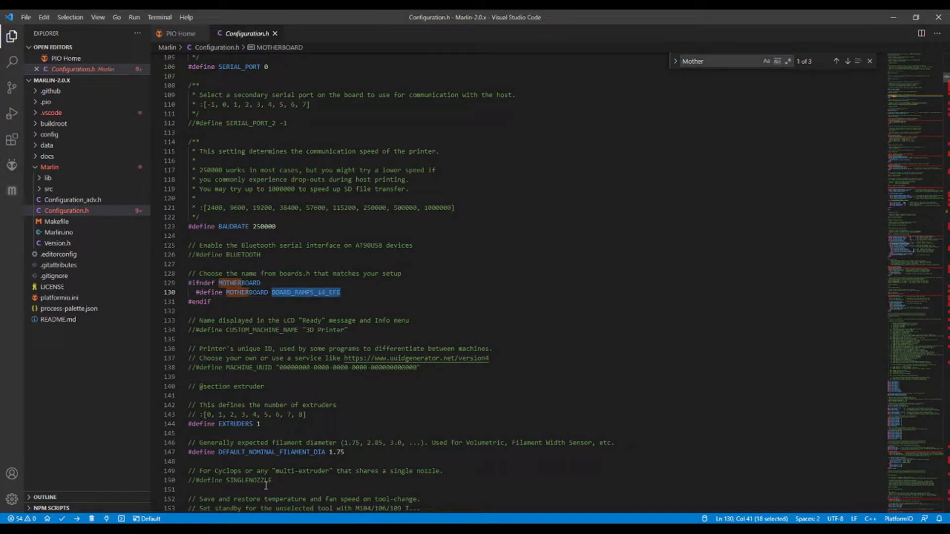
pyautogui.write('BOARD_MKS_ROBIN_NANO_V2')
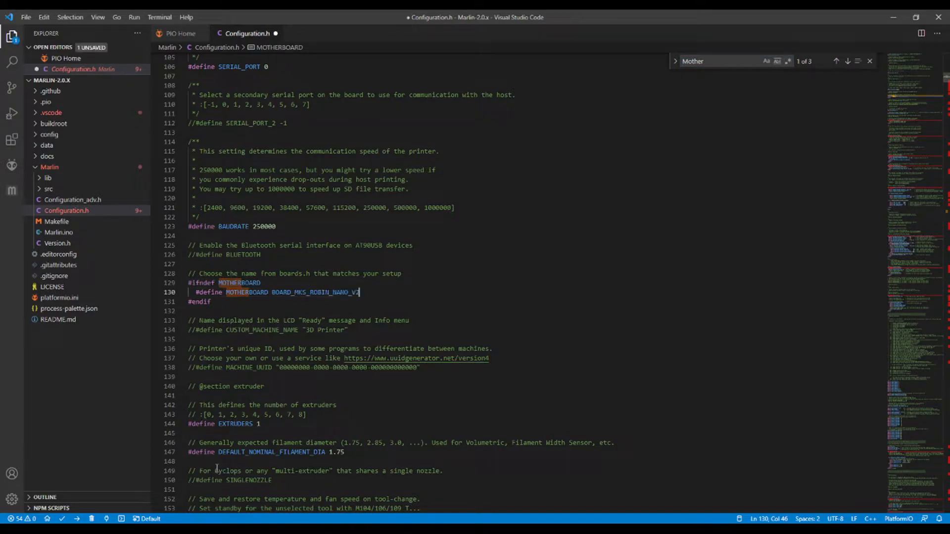
pyautogui.click(836, 61)
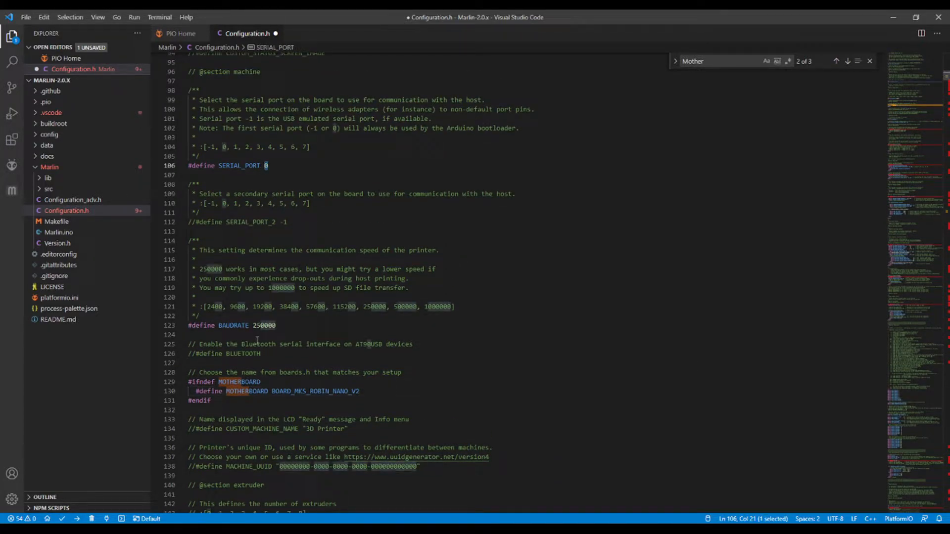
pyautogui.write('3')
pyautogui.click(736, 61)
pyautogui.write('A')
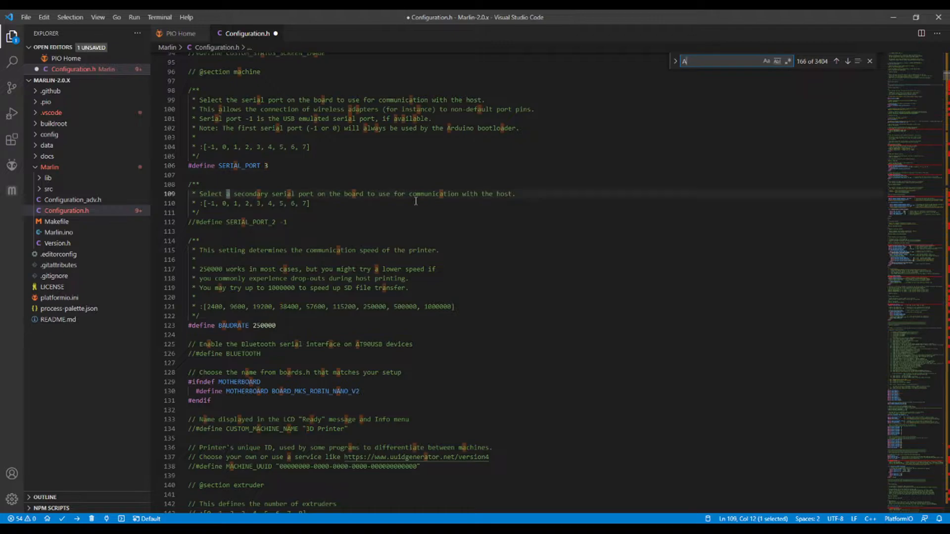
pyautogui.write('4988')
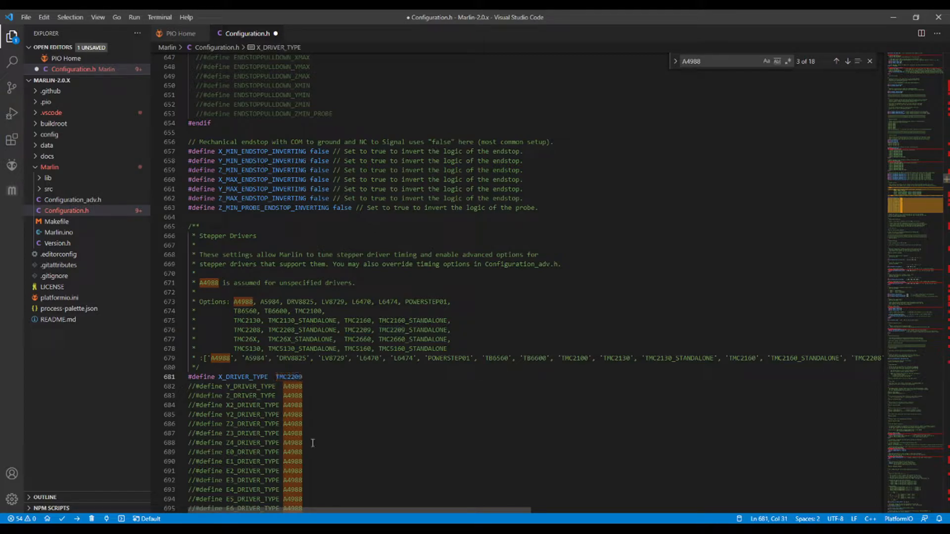
pyautogui.moveTo(292, 430)
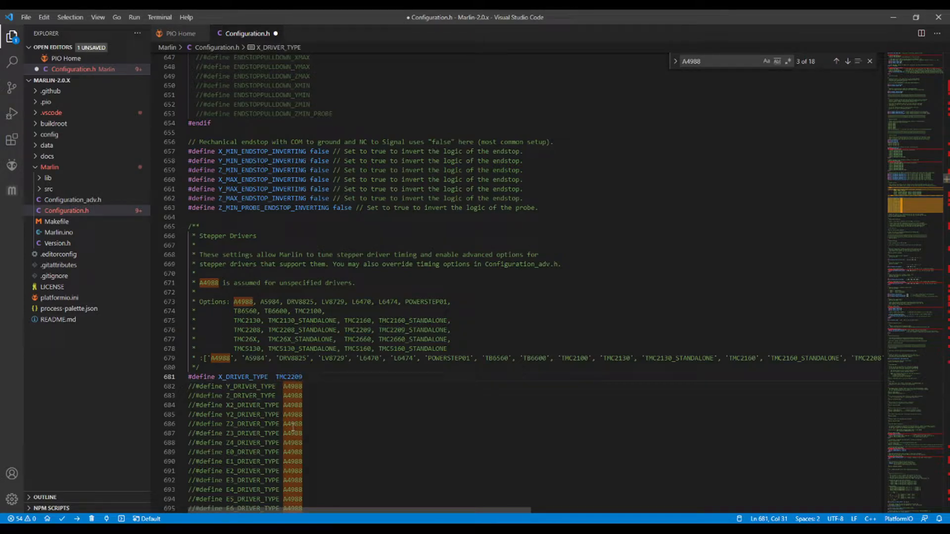
# Scroll to DEFAULT_AXIS_STEPS_PER_UNIT (80, 80, 4000, 500) and select the X value 80.
pyautogui.scroll(-3)
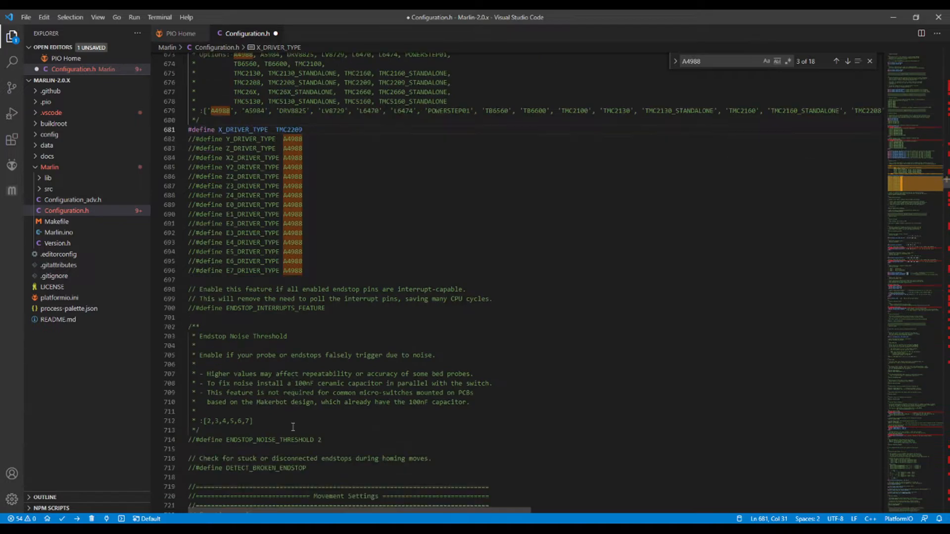
pyautogui.scroll(-3)
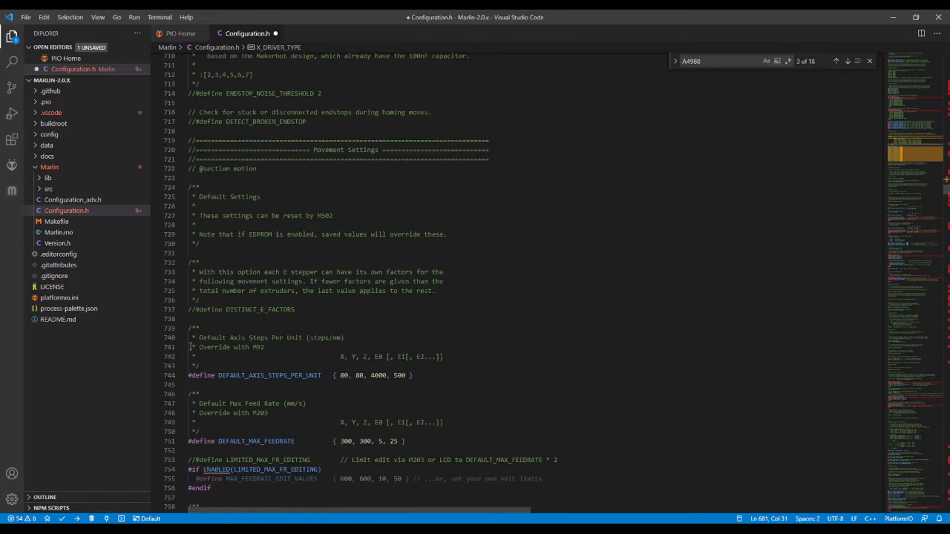
pyautogui.doubleClick(270, 375)
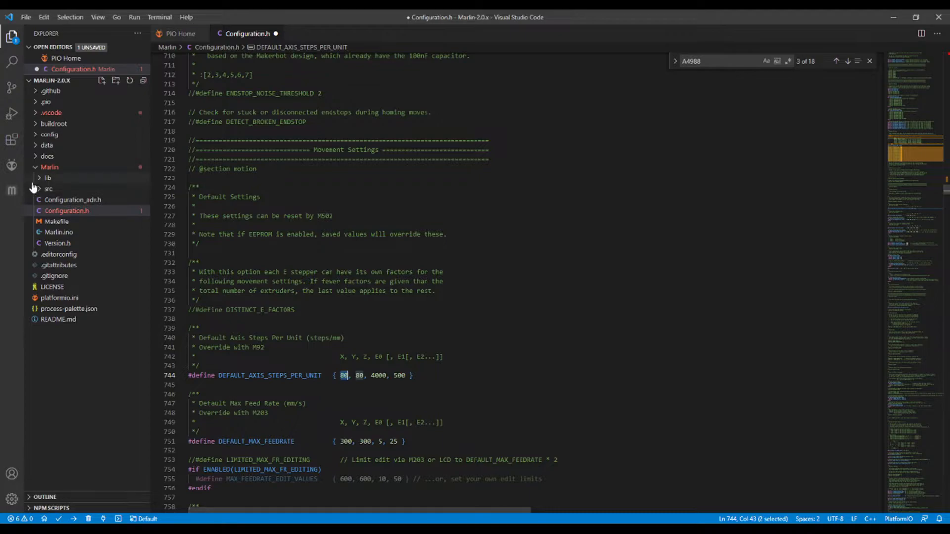
pyautogui.moveTo(67, 205)
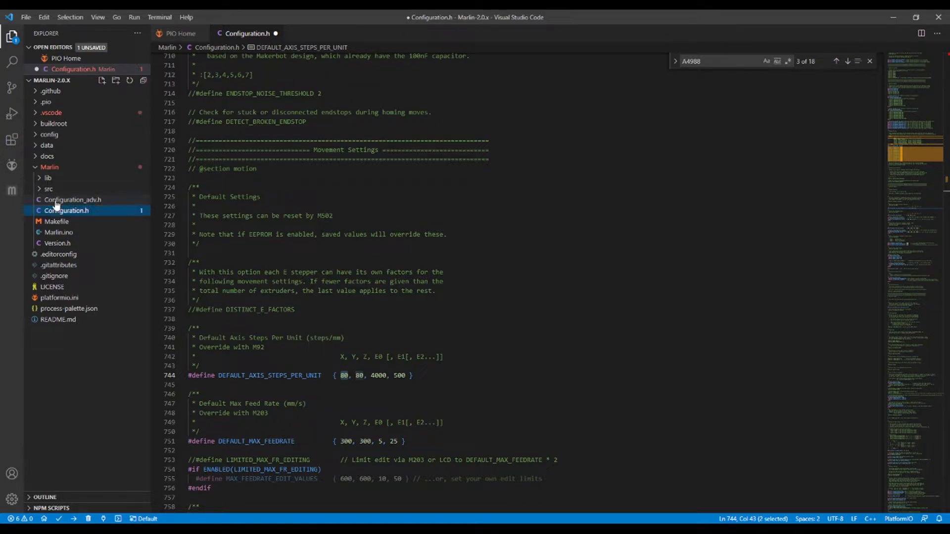
# Open Configuration_adv.h and locate X_MICROSTEPS by stepping through the 800 search matches.
pyautogui.click(73, 200)
pyautogui.write('800')
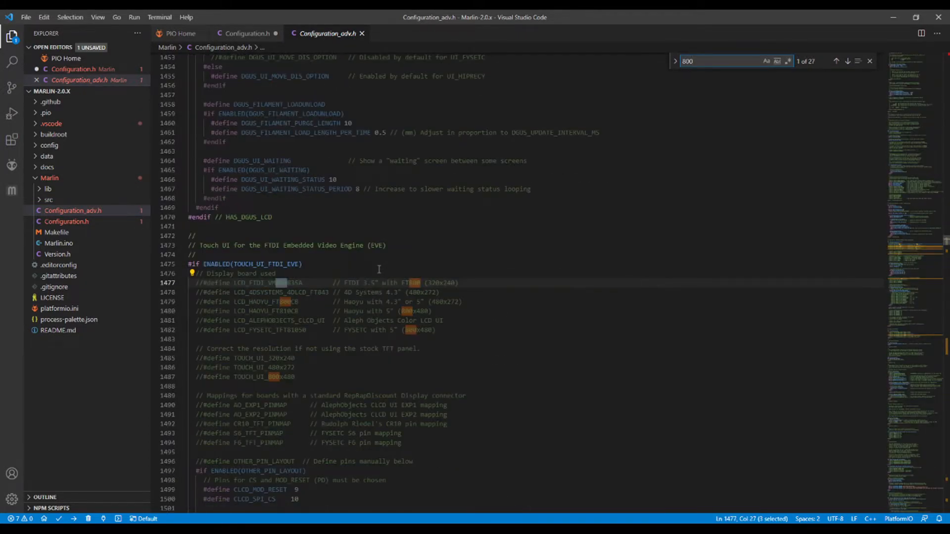
pyautogui.click(836, 60)
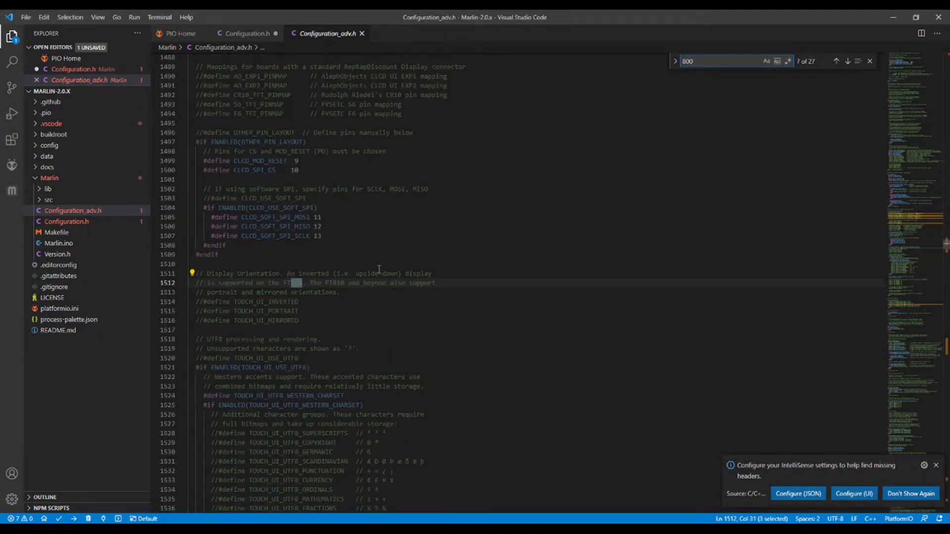
pyautogui.click(836, 60)
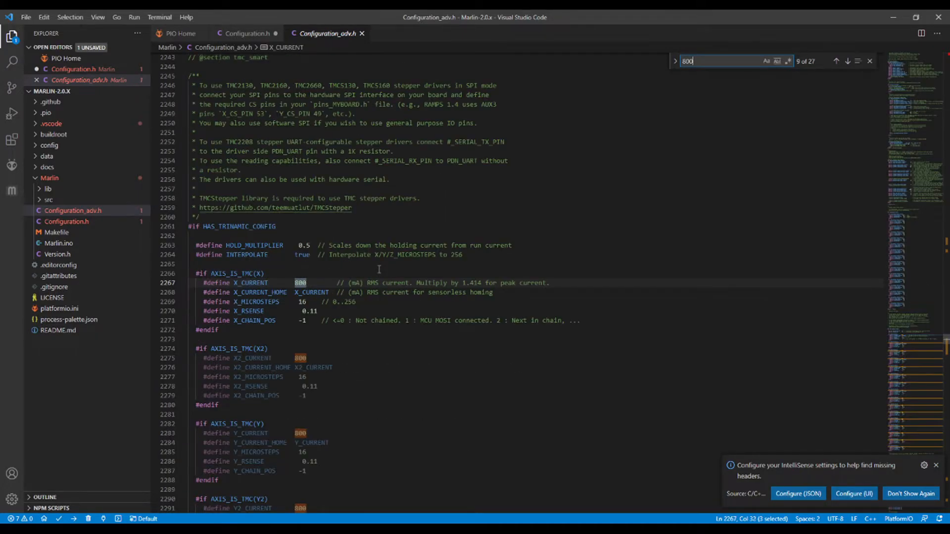
pyautogui.moveTo(262, 292)
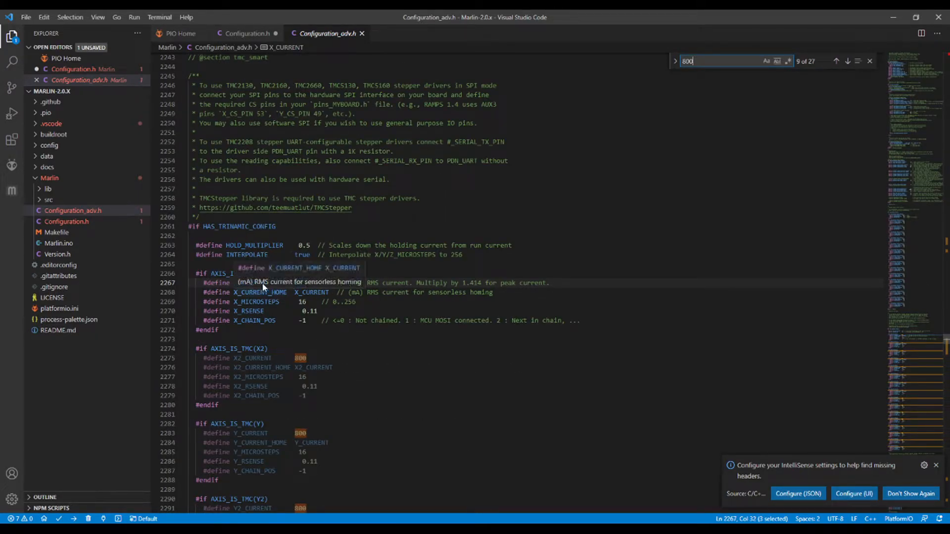
pyautogui.click(306, 302)
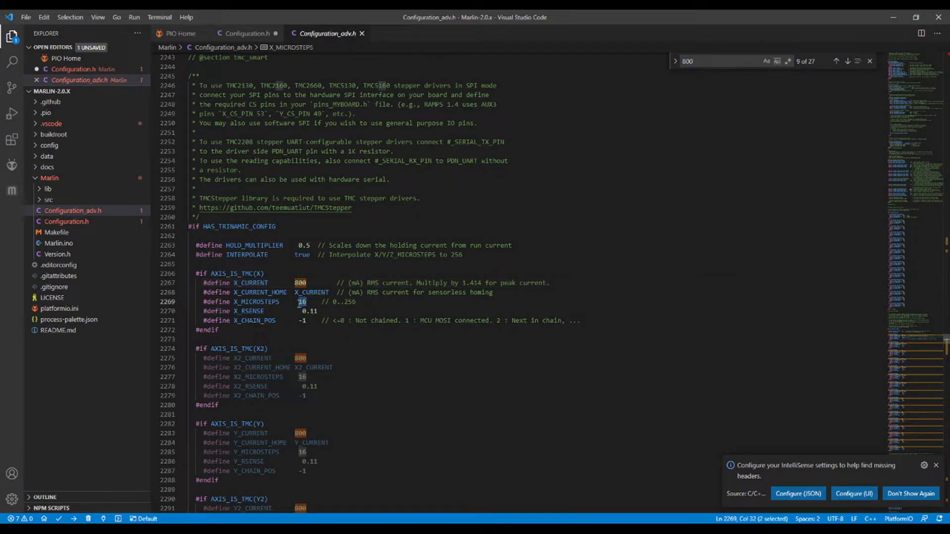
pyautogui.moveTo(60, 231)
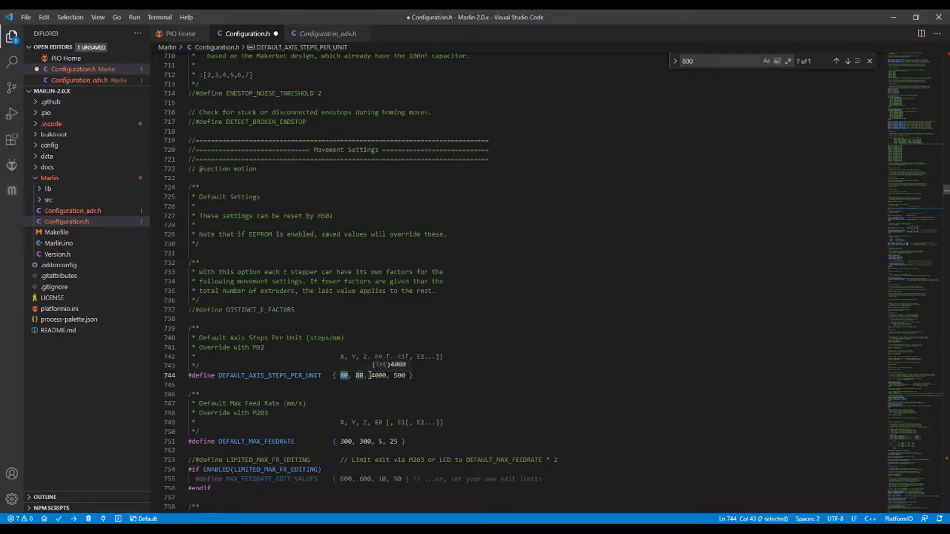
# Set X steps per unit to 160 in Configuration.h and X_MICROSTEPS to 32.
pyautogui.write('160')
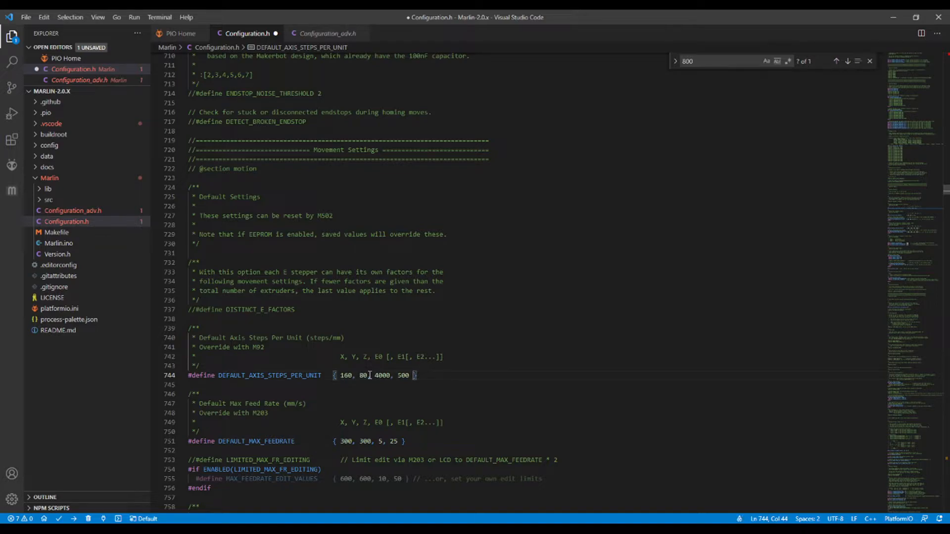
pyautogui.click(326, 33)
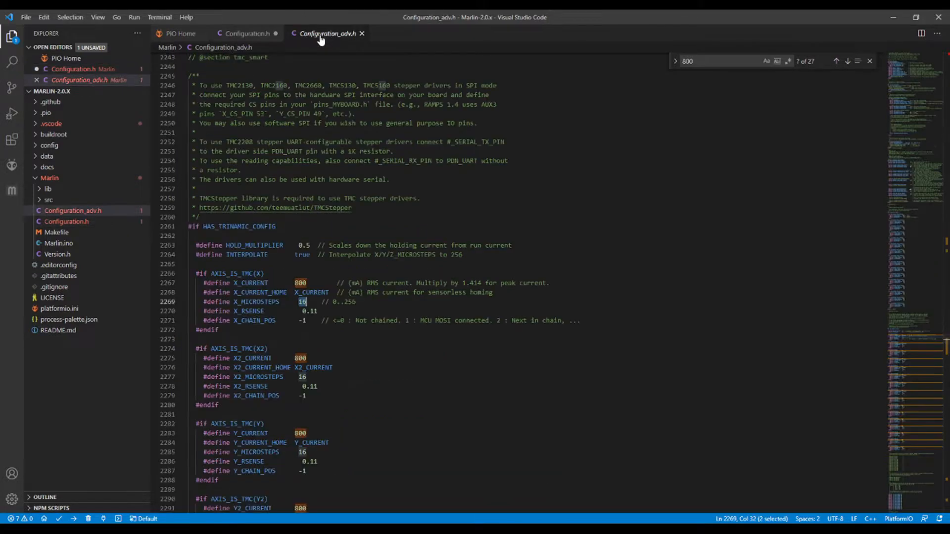
pyautogui.click(302, 302)
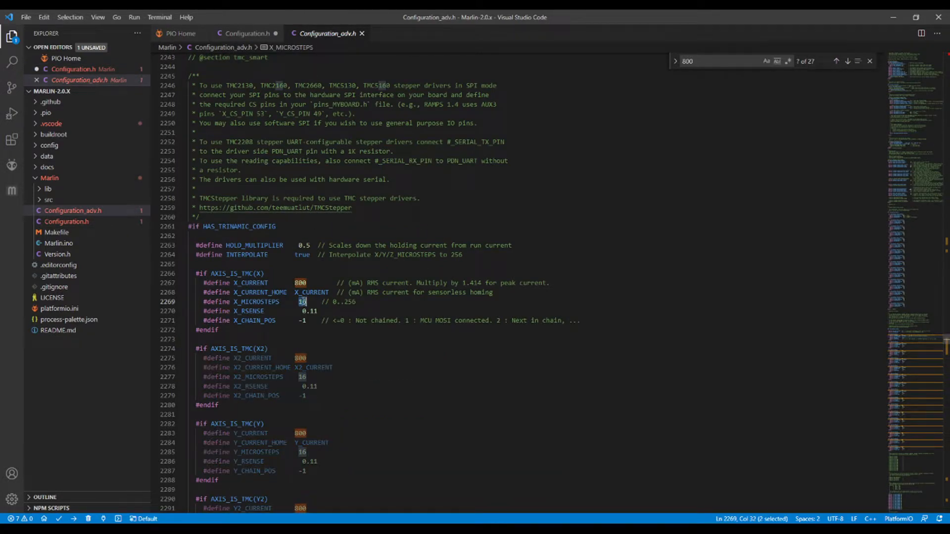
pyautogui.write('32')
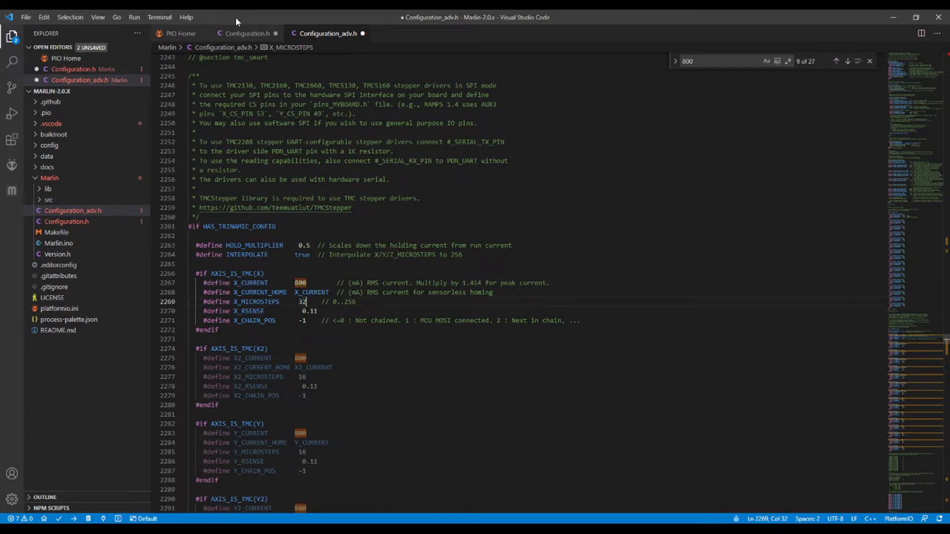
# Change X steps per unit to 320 and X_MICROSTEPS to 128.
pyautogui.click(245, 33)
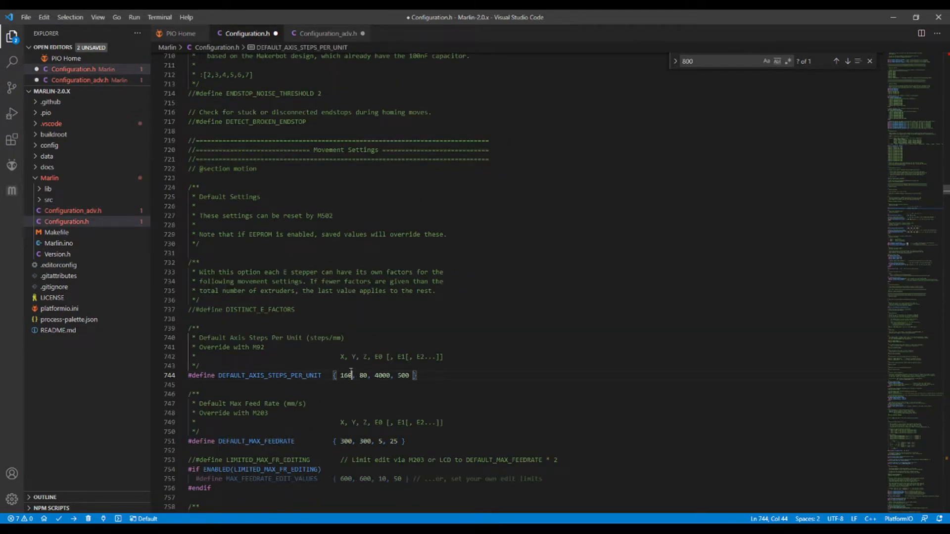
pyautogui.doubleClick(346, 375)
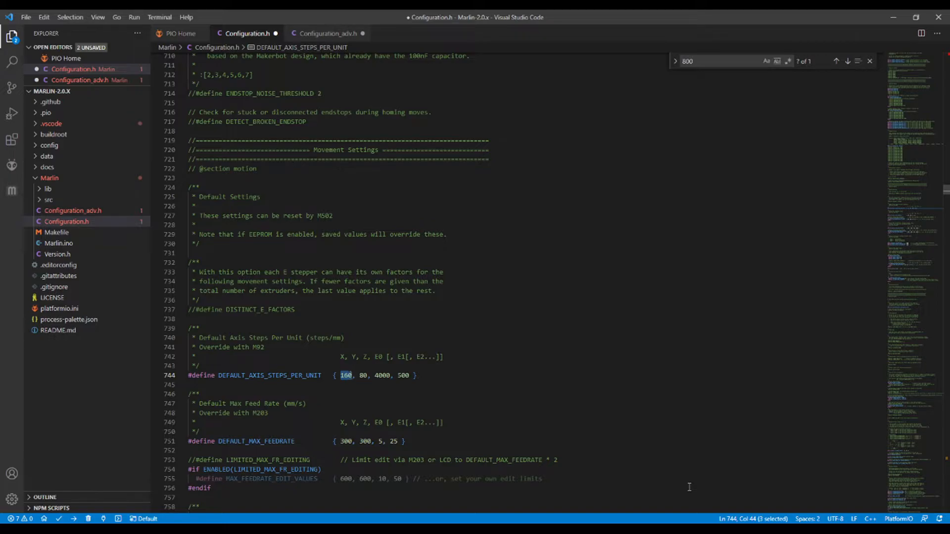
pyautogui.write('320')
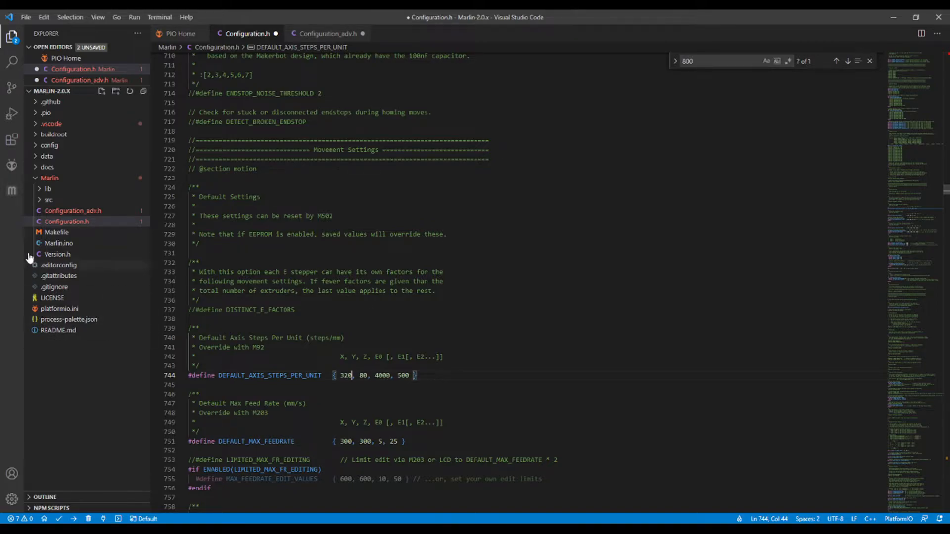
pyautogui.click(327, 33)
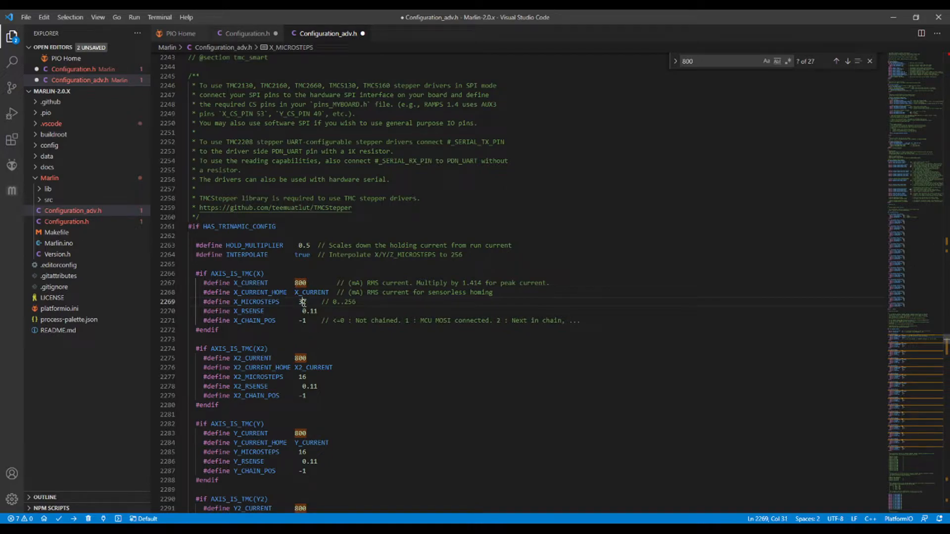
pyautogui.doubleClick(303, 301)
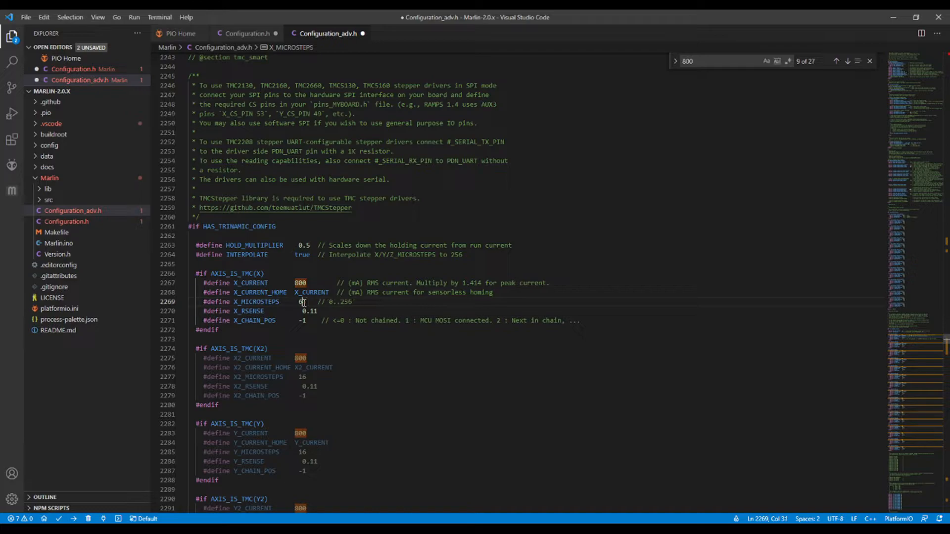
pyautogui.write('128')
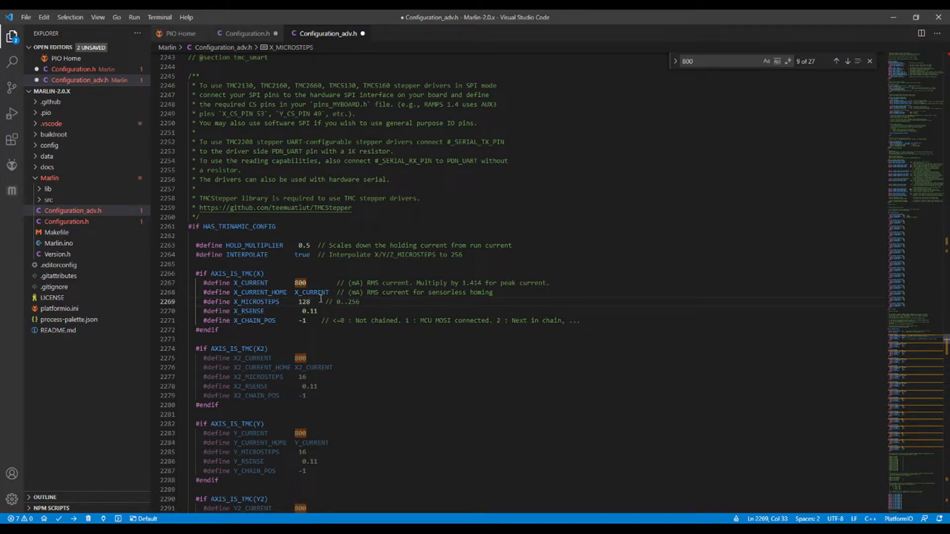
# Raise the X steps-per-unit value in Configuration.h from 320 to 640.
pyautogui.click(249, 34)
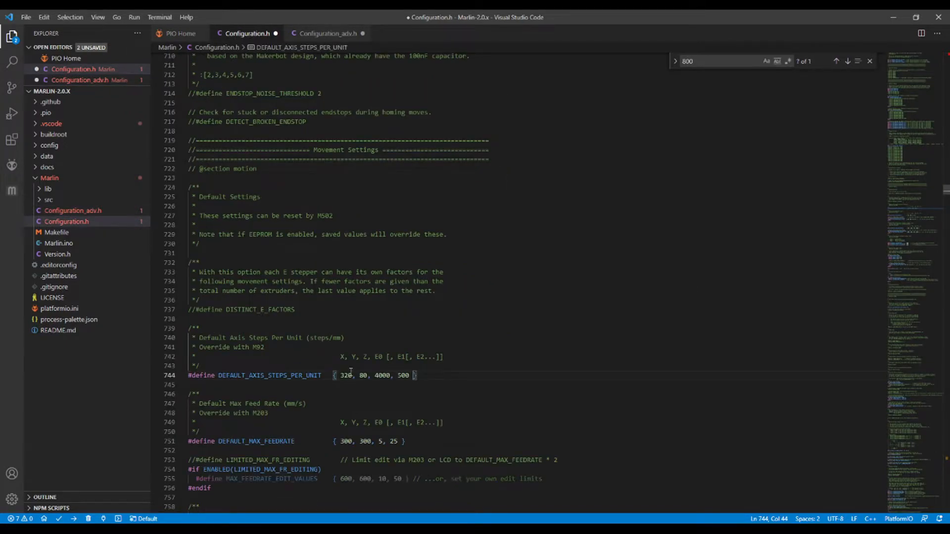
pyautogui.doubleClick(347, 375)
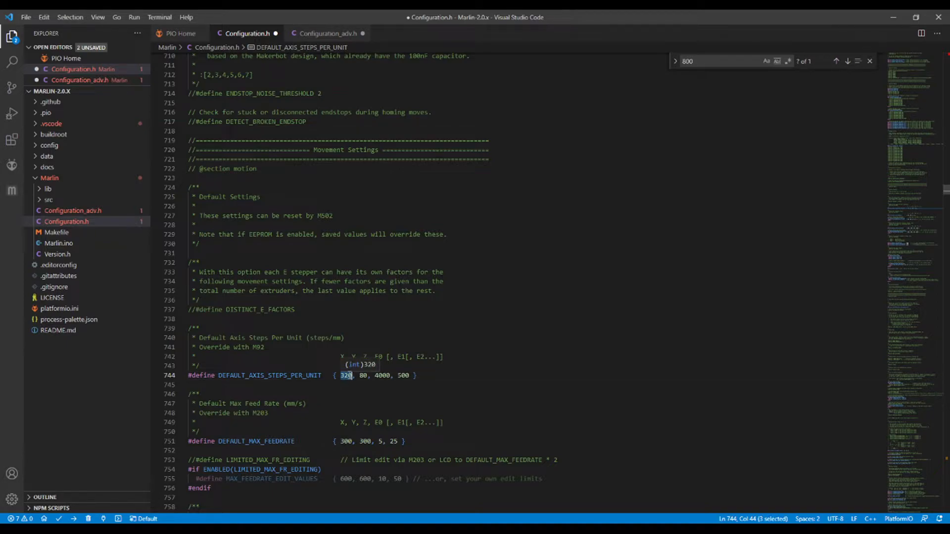
pyautogui.write('640')
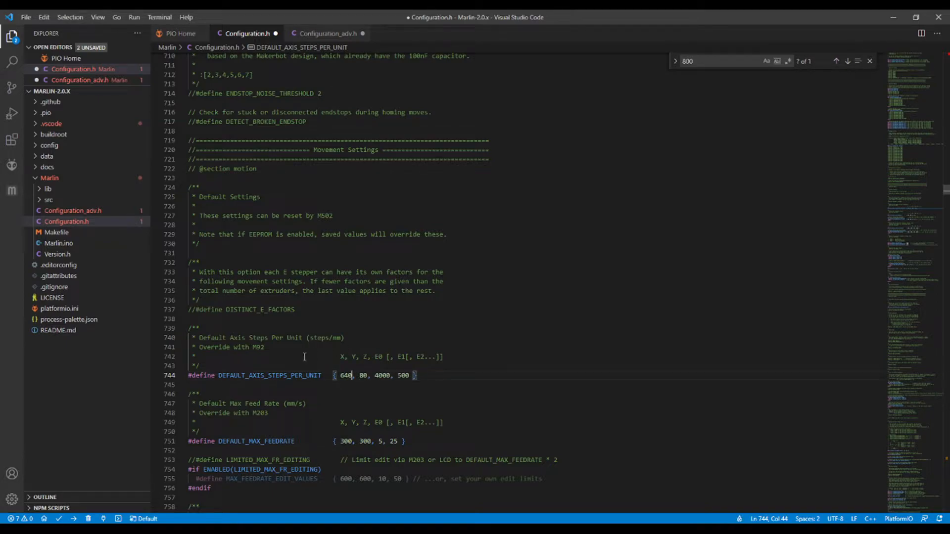
pyautogui.moveTo(277, 288)
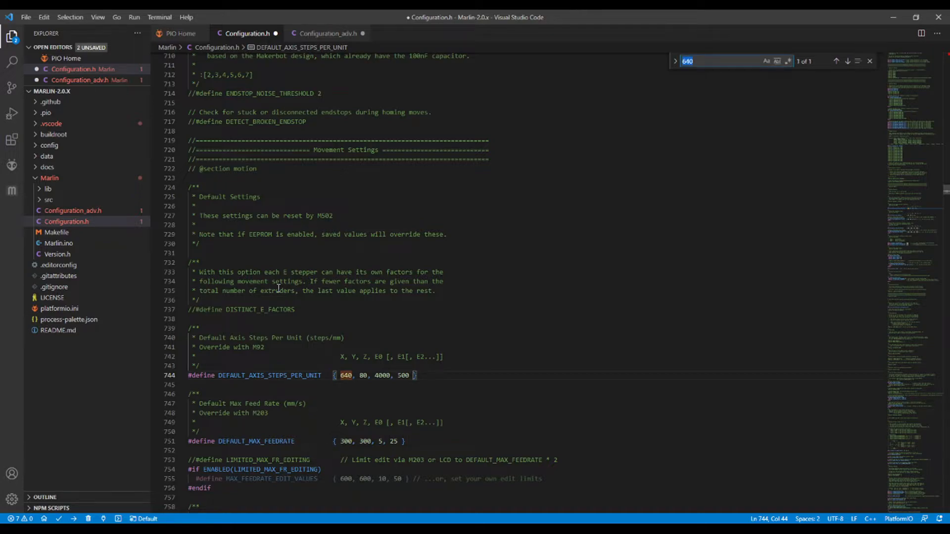
# Search Configuration.h for 'inve' to reach the INVERT_X/Y/Z_DIR settings.
pyautogui.write('invert')
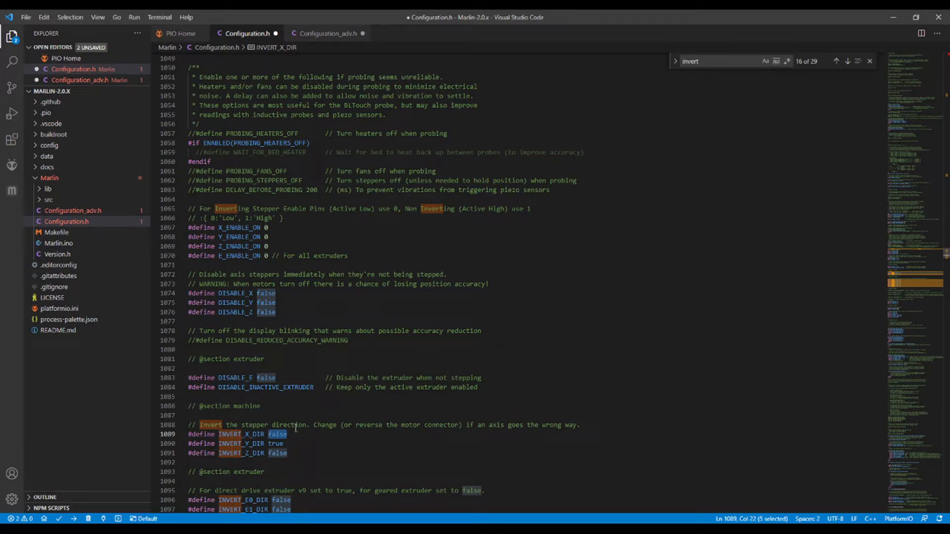
pyautogui.moveTo(417, 427)
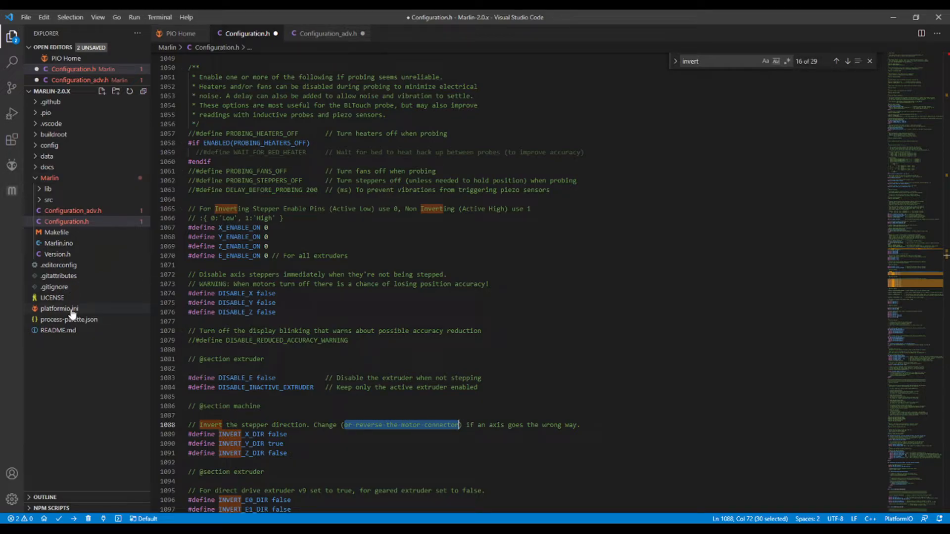
# In Configuration_adv.h, find the TMC_DEBUG define and remove its leading // to enable it.
pyautogui.click(329, 33)
pyautogui.write('TMC_de')
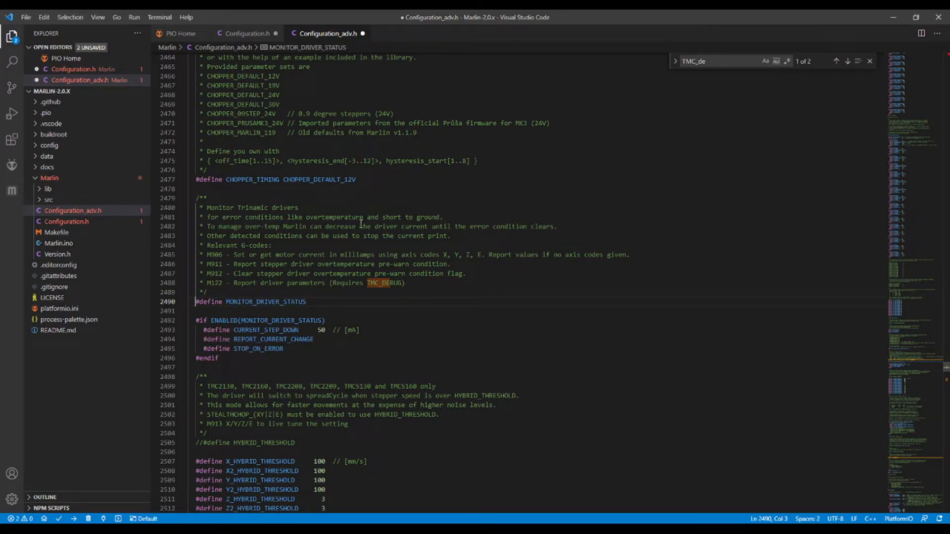
pyautogui.click(847, 61)
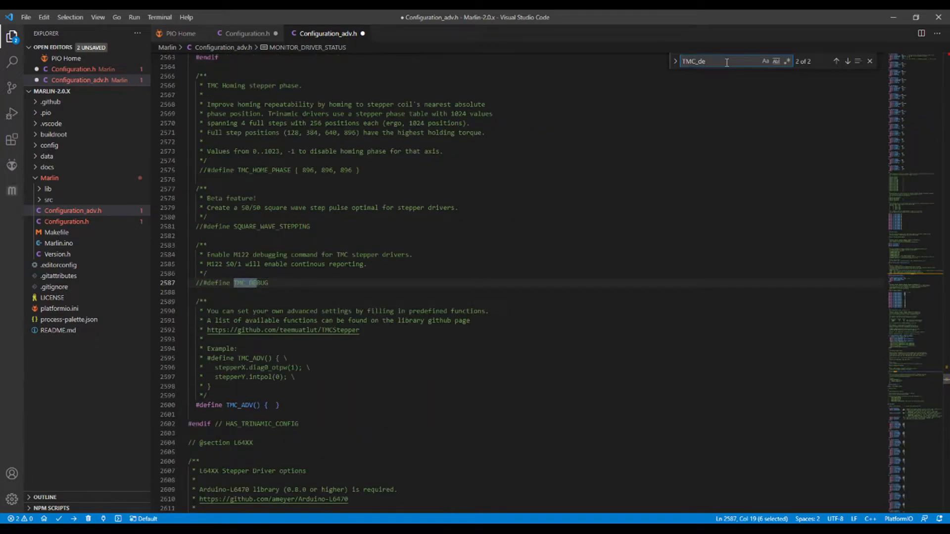
pyautogui.click(203, 283)
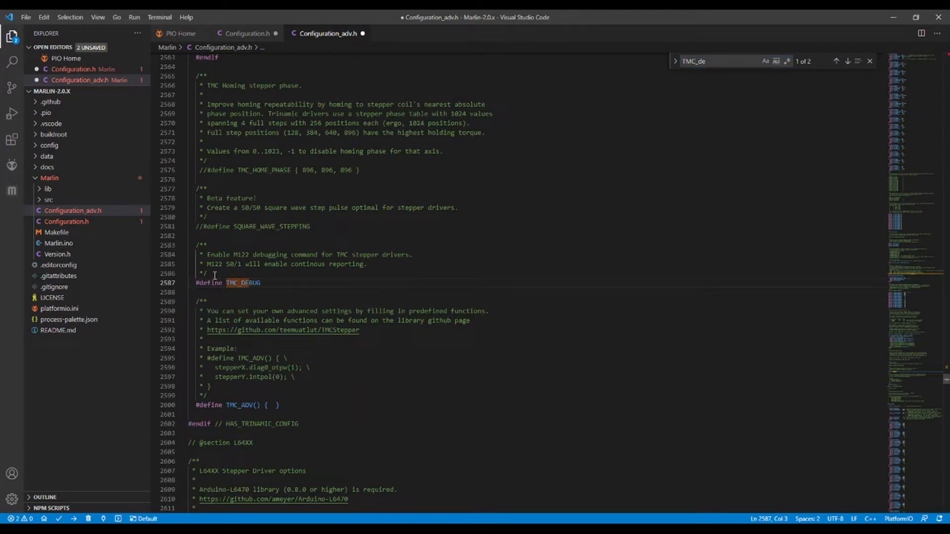
pyautogui.doubleClick(243, 283)
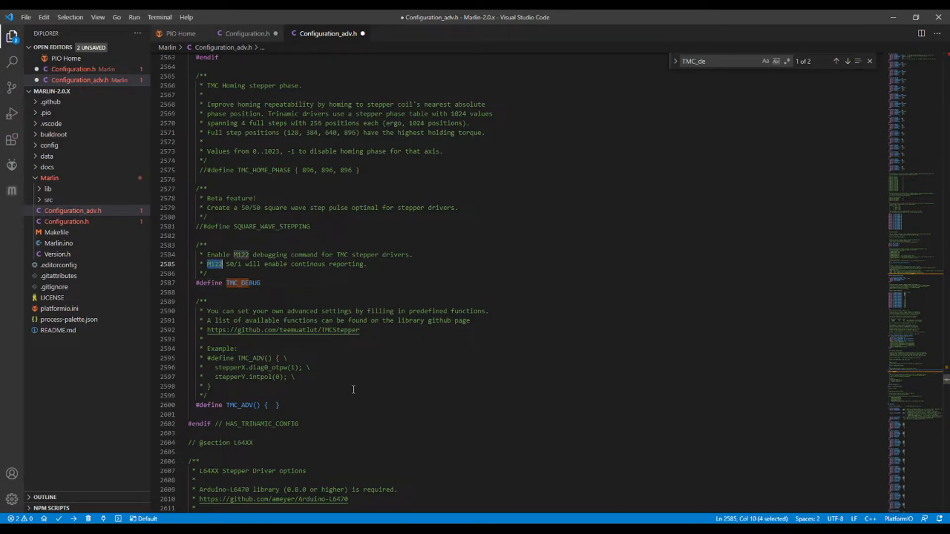
pyautogui.moveTo(229, 310)
pyautogui.write('sensor')
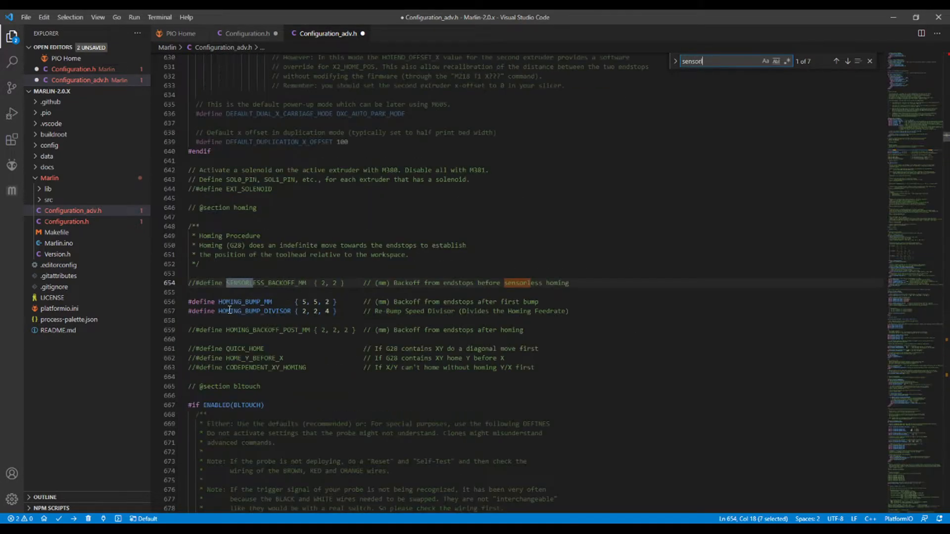
# Search 'sensorless' in Configuration_adv.h and change X_STALL_SENSITIVITY from 8 to 125.
pyautogui.write('less')
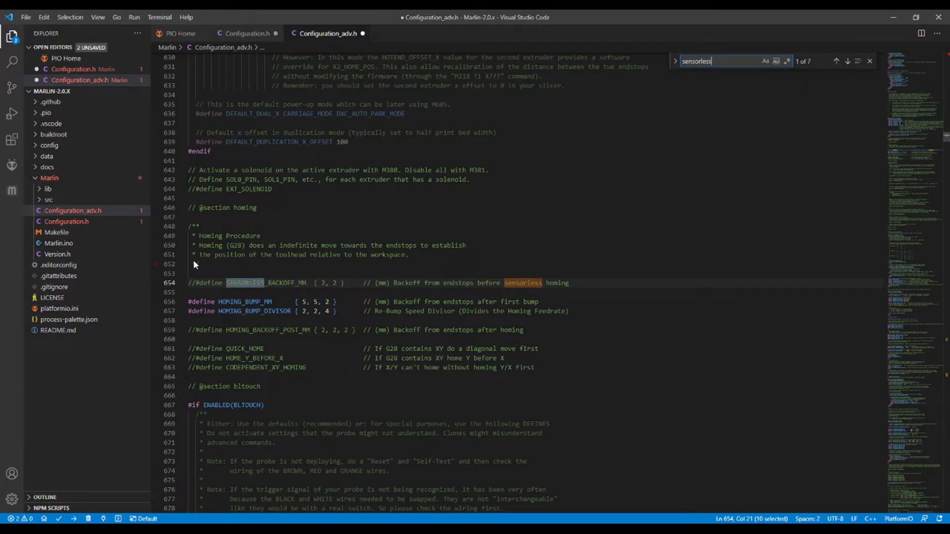
pyautogui.moveTo(837, 63)
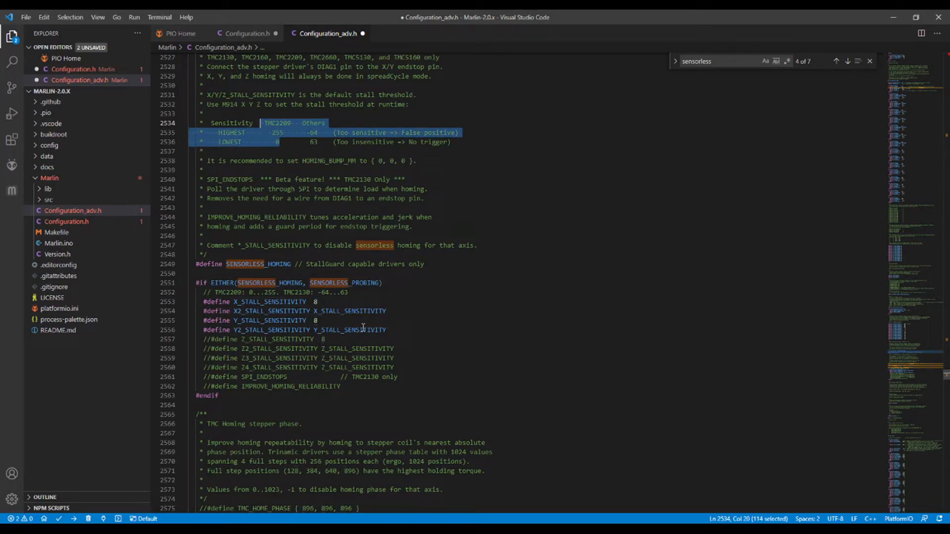
pyautogui.click(314, 302)
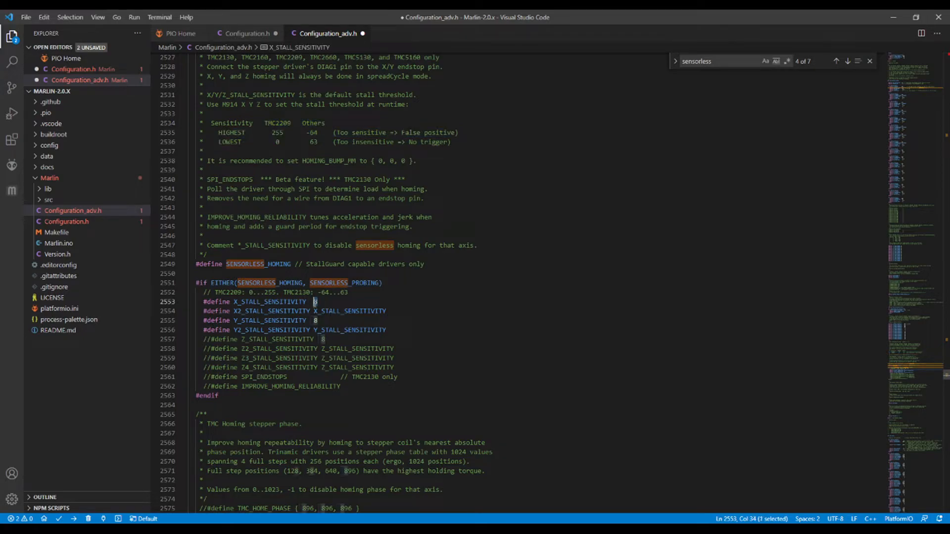
pyautogui.write('125')
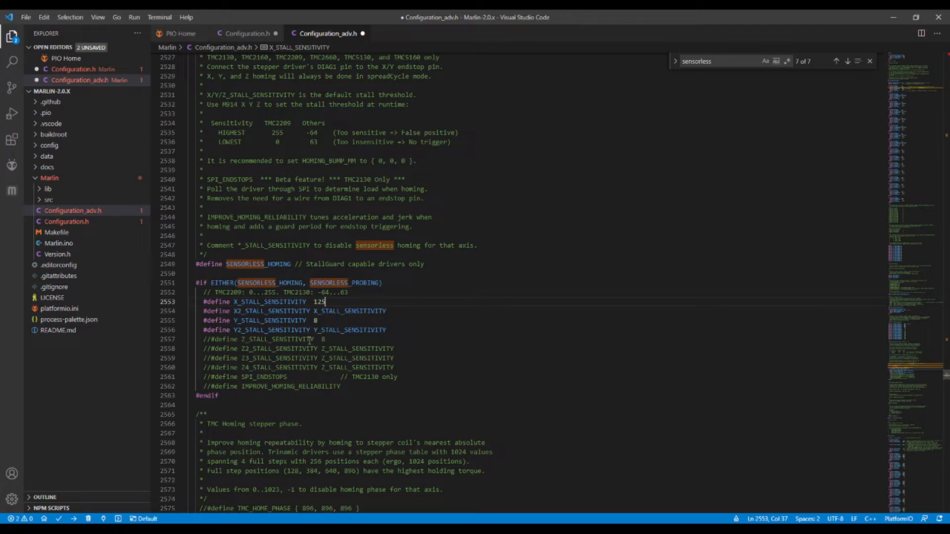
pyautogui.moveTo(330, 310)
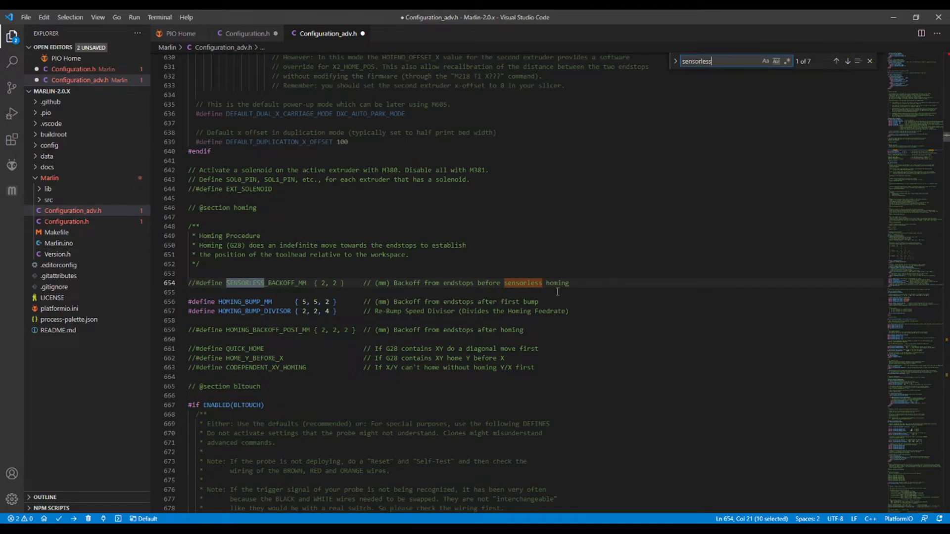
# Uncomment SENSORLESS_BACKOFF_MM in Configuration_adv.h and set its values to { 20, 2 }.
pyautogui.click(197, 283)
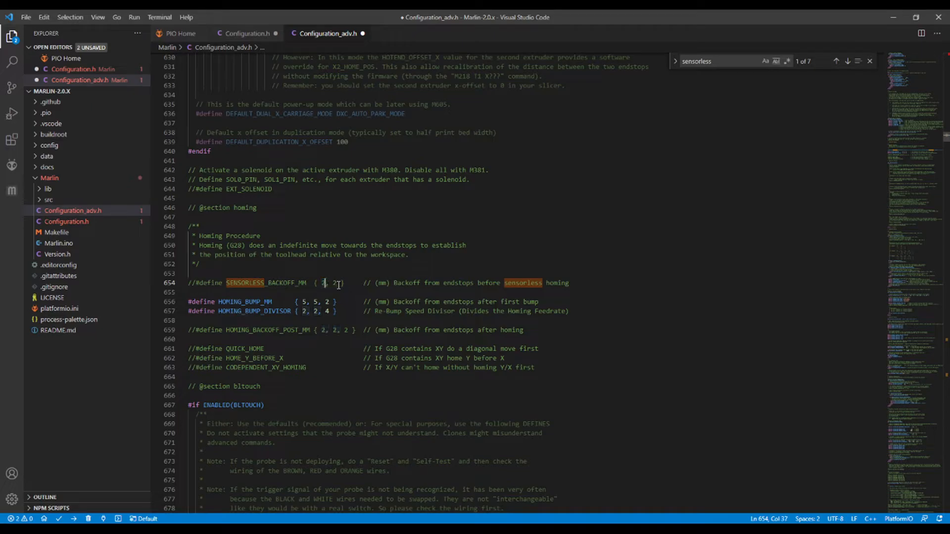
pyautogui.write('0')
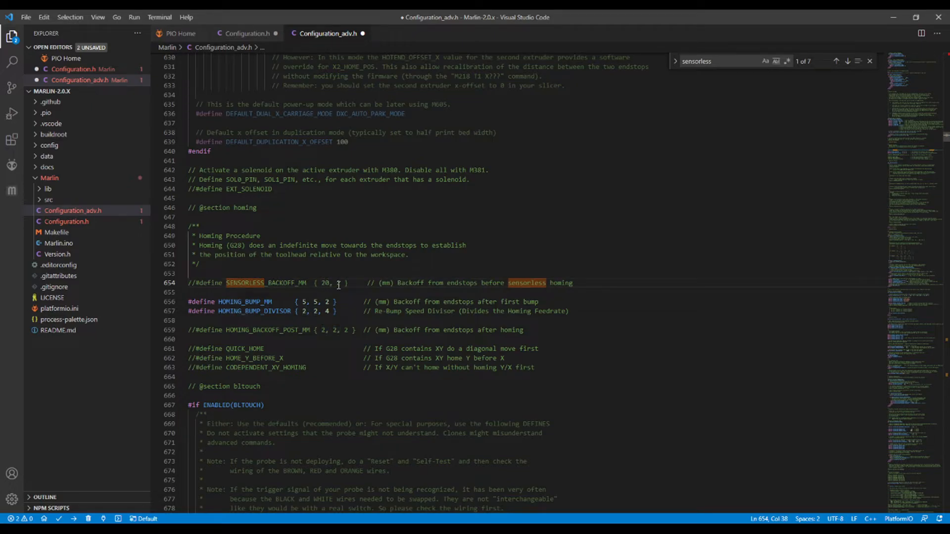
pyautogui.click(291, 283)
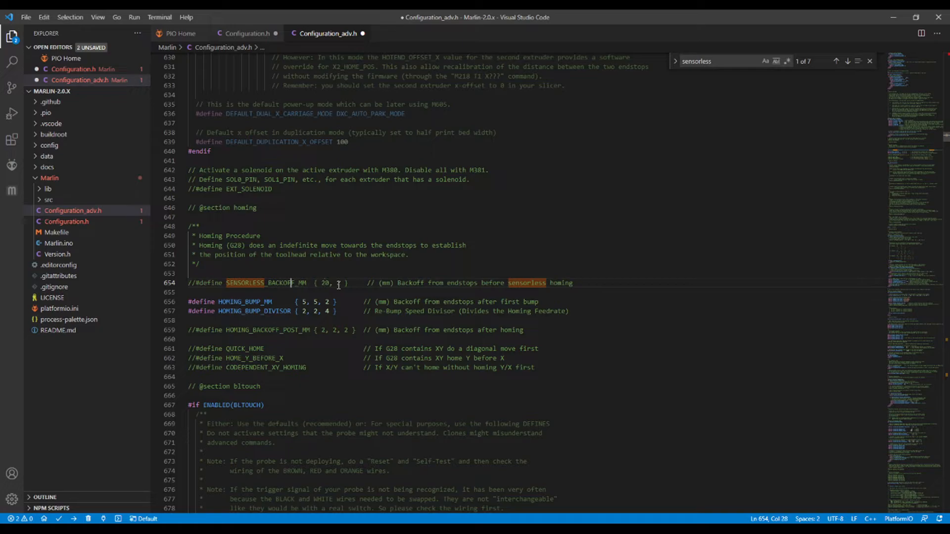
pyautogui.click(202, 283)
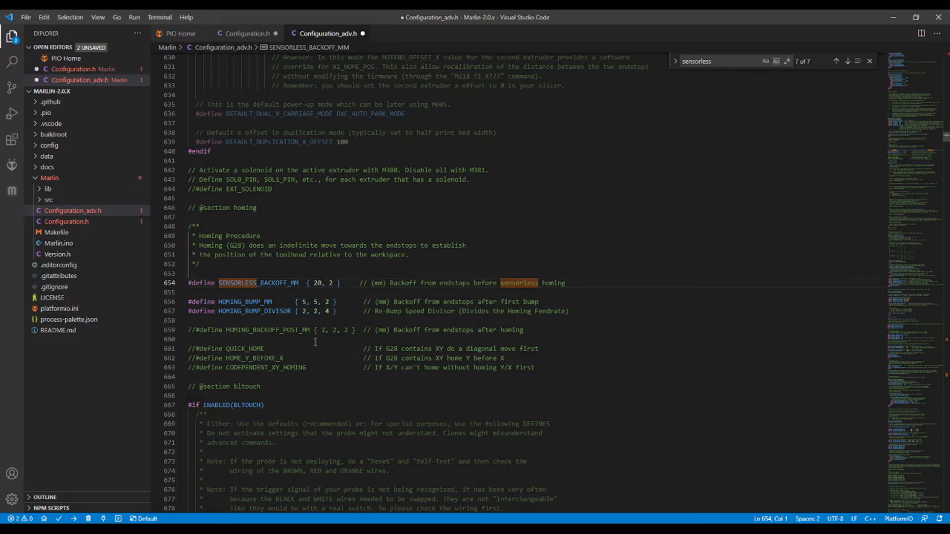
pyautogui.moveTo(324, 366)
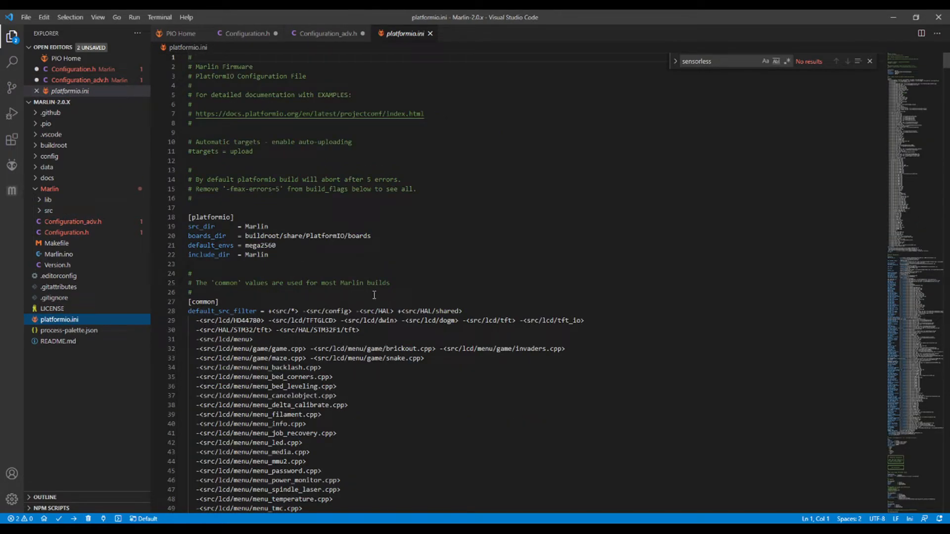
# Replace mega2560 with mks_robin_nano35 as default_envs in platformio.ini.
pyautogui.click(274, 245)
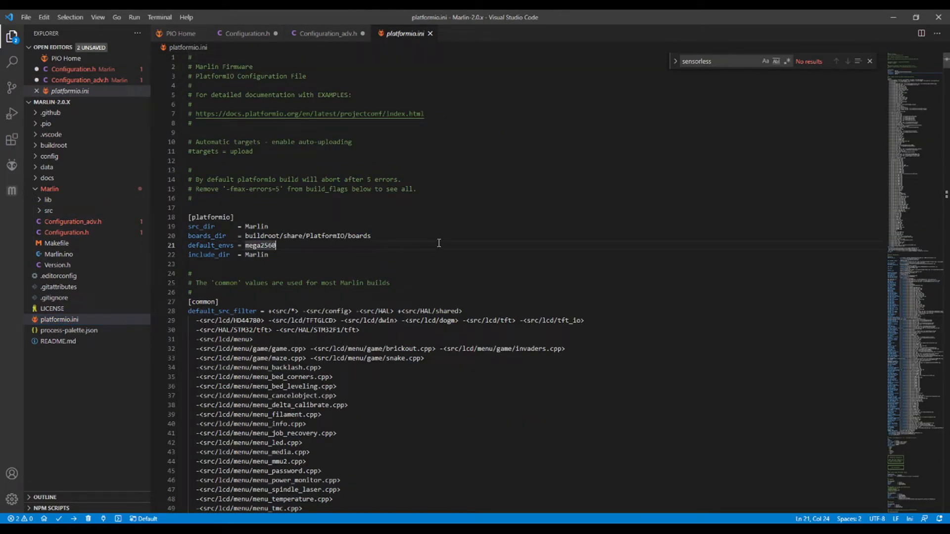
pyautogui.write('Robin_')
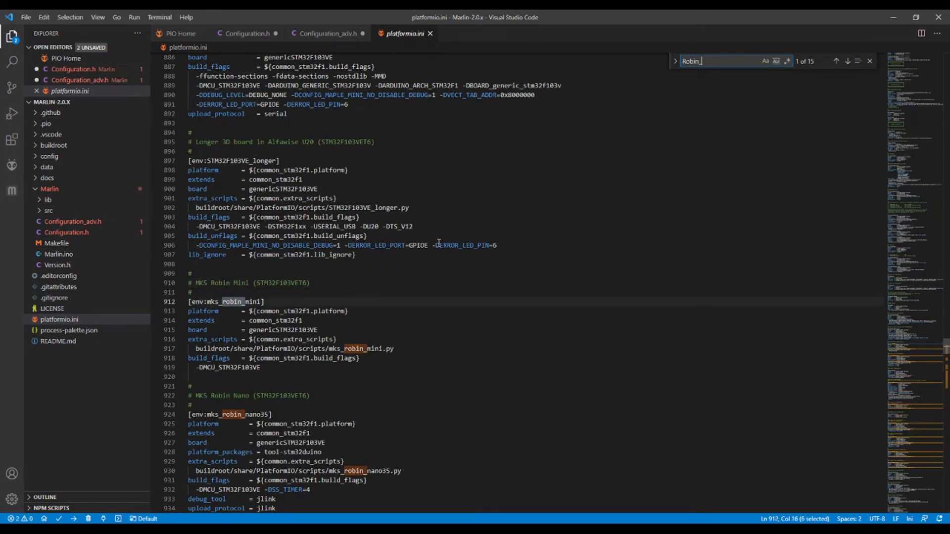
pyautogui.write('naa')
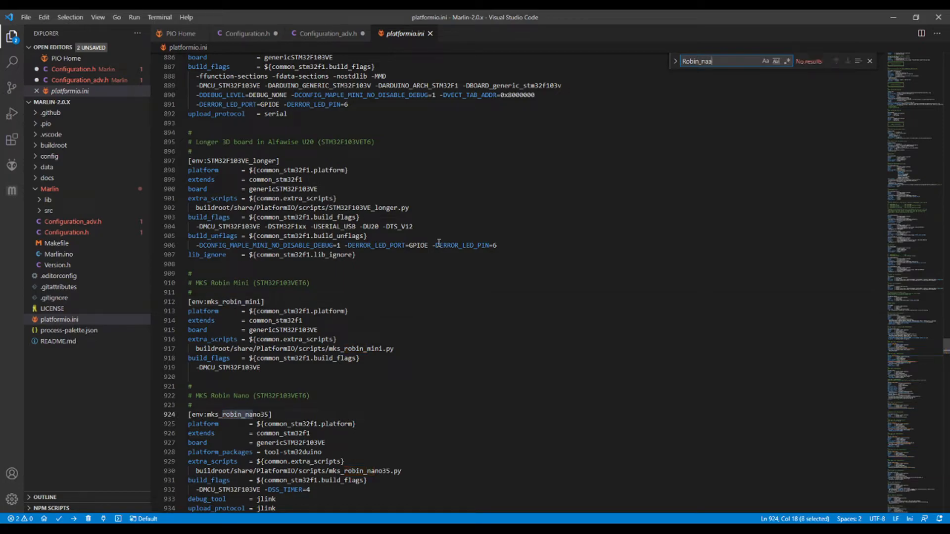
pyautogui.doubleClick(237, 414)
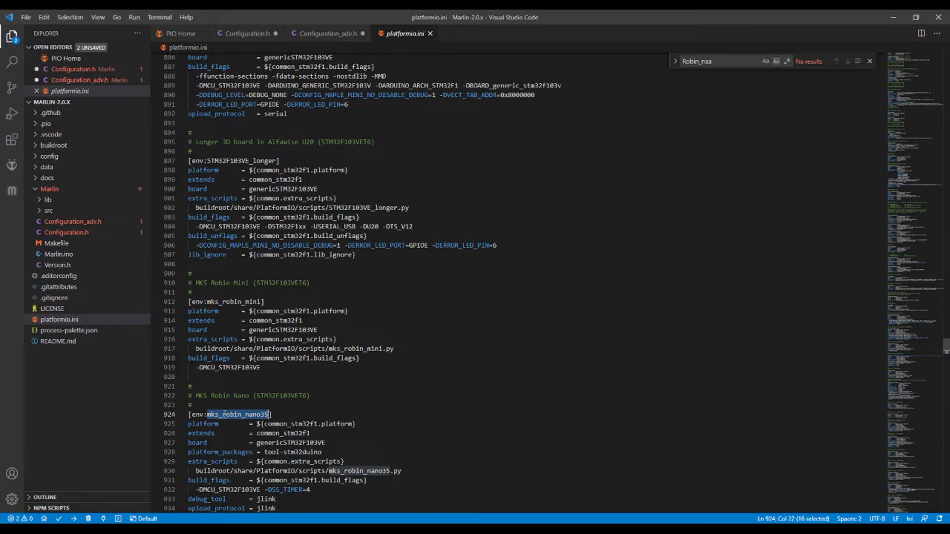
pyautogui.rightClick(236, 415)
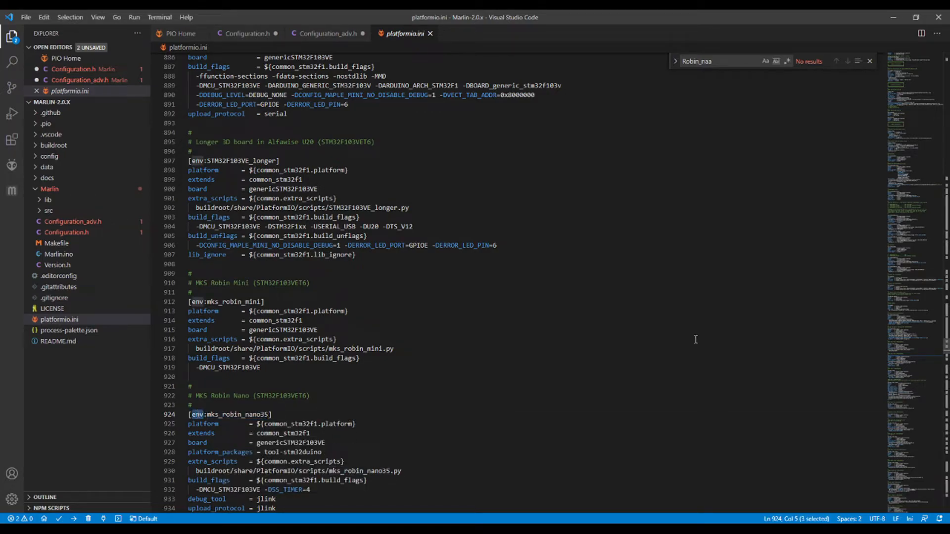
pyautogui.moveTo(942, 347)
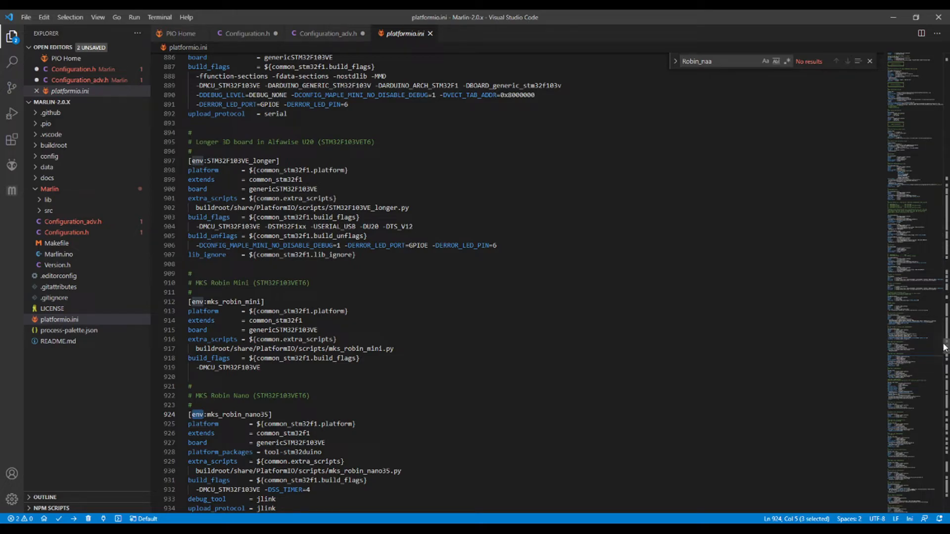
pyautogui.scroll(3)
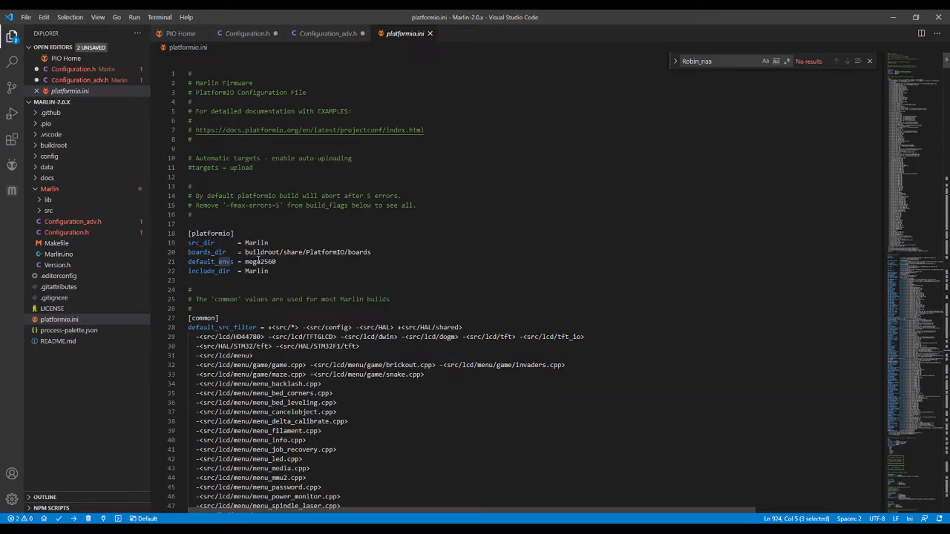
pyautogui.doubleClick(261, 261)
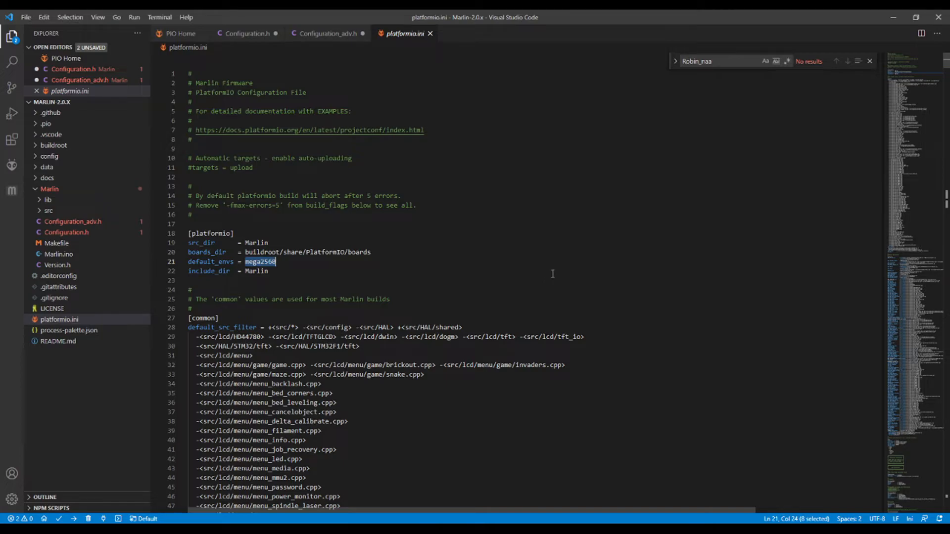
pyautogui.moveTo(560, 264)
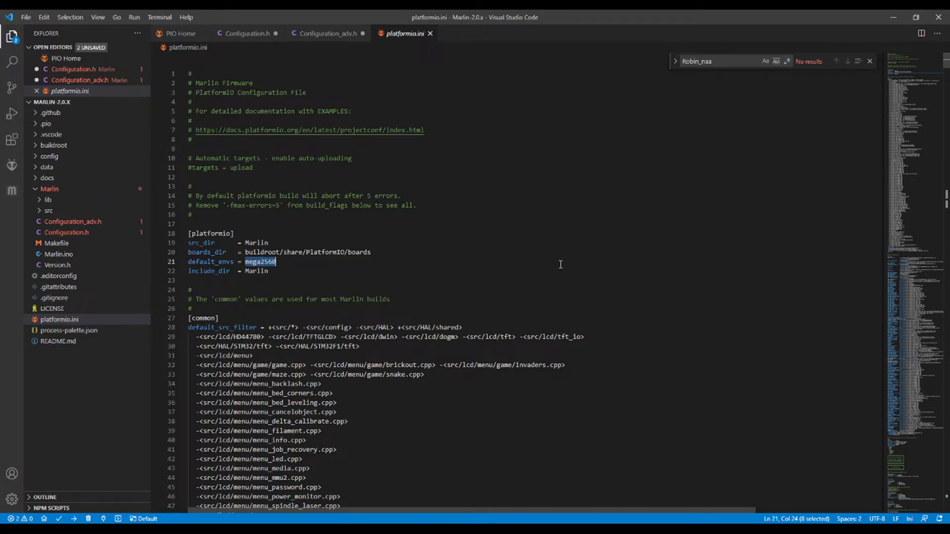
pyautogui.write('mks_robin_nano35')
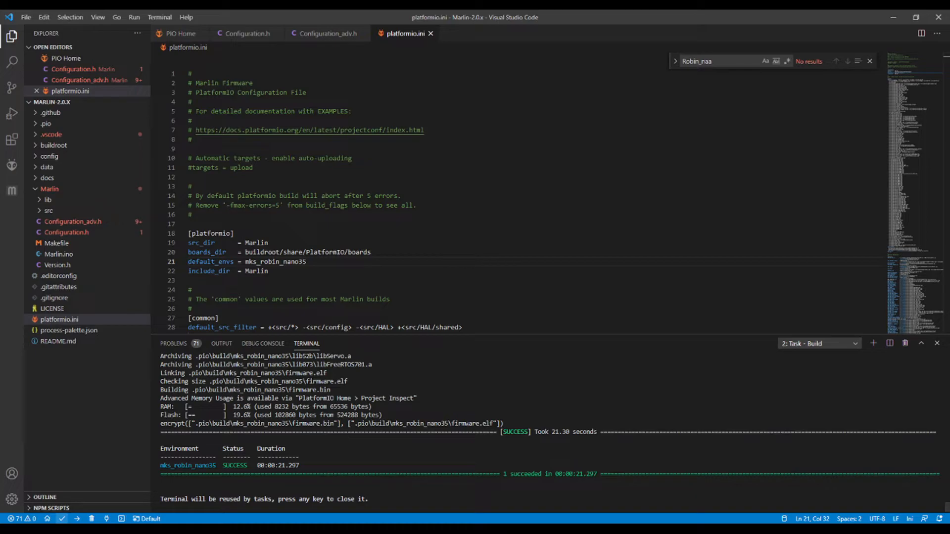
# Expand .pio and build in the Explorer and show the mks_robin_nano35 folder's context menu.
pyautogui.click(46, 124)
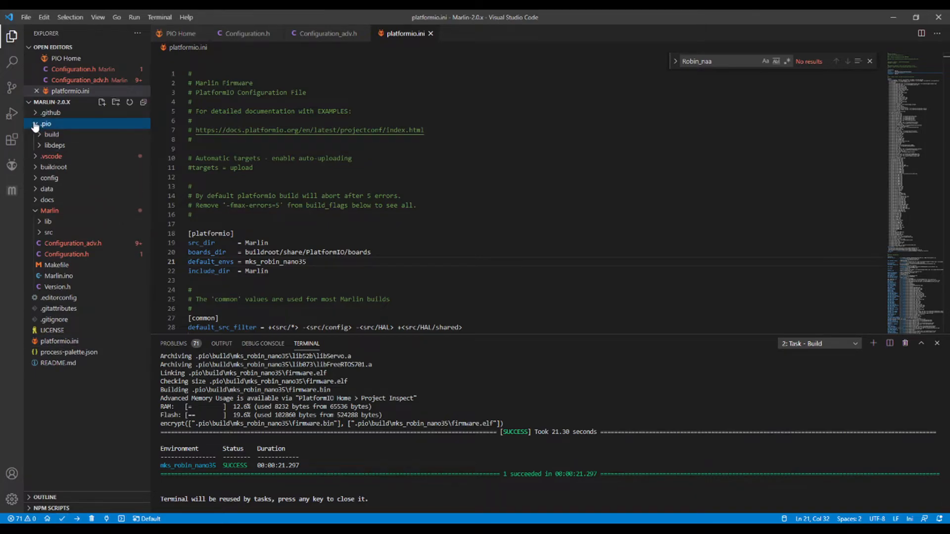
pyautogui.click(35, 124)
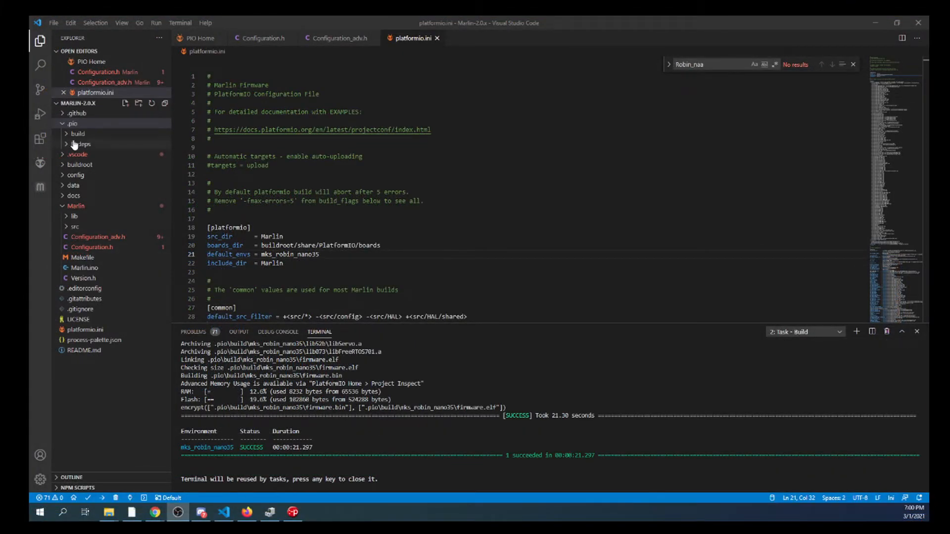
pyautogui.click(78, 133)
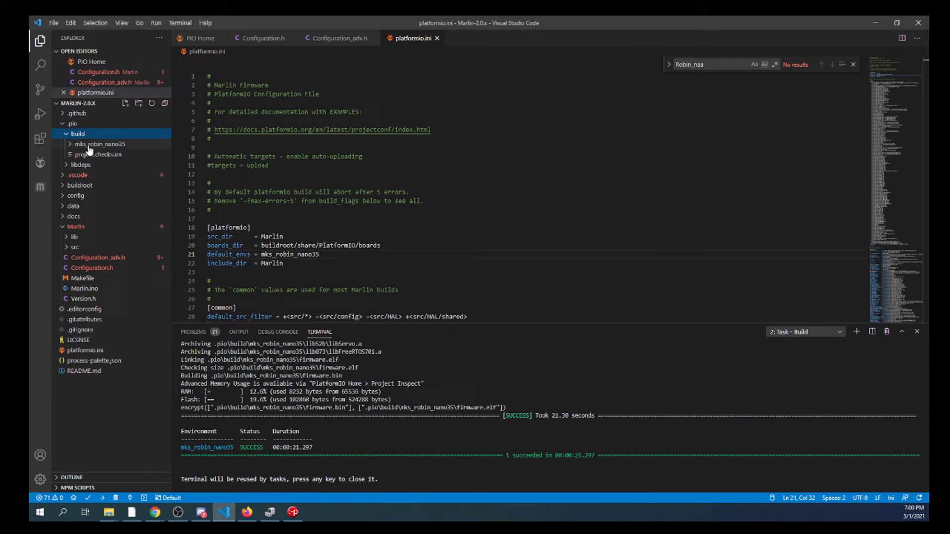
pyautogui.rightClick(100, 144)
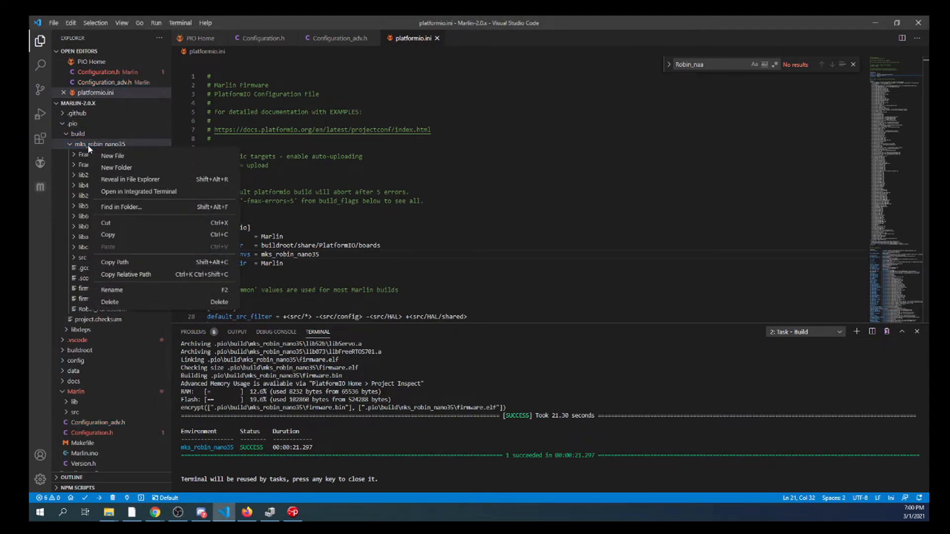
# Reveal the mks_robin_nano35 build folder in File Explorer and send Robin_nano35.bin to USB Drive (D:).
pyautogui.click(130, 179)
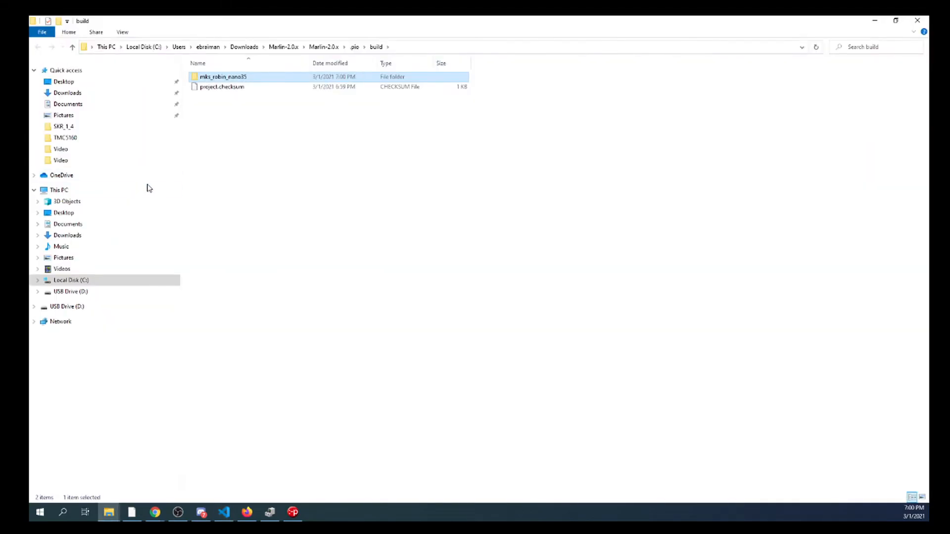
pyautogui.doubleClick(223, 77)
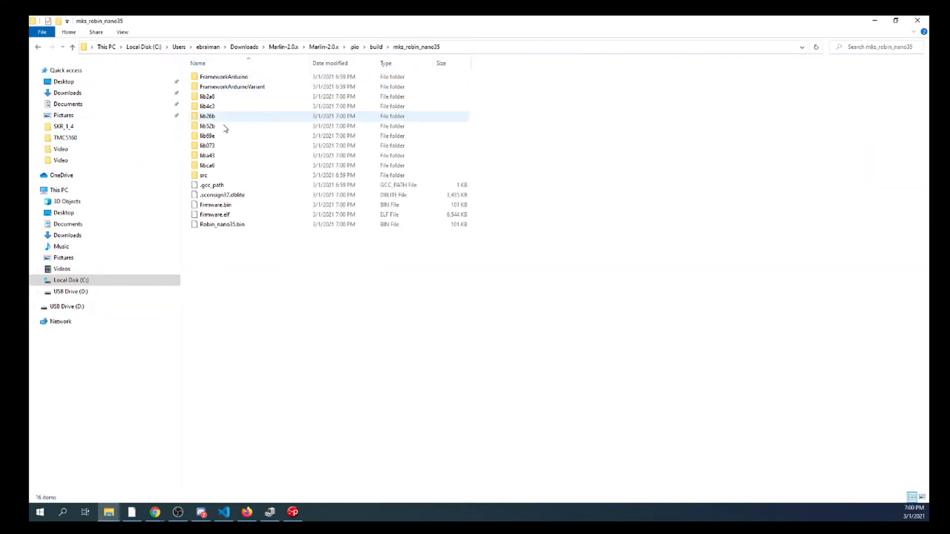
pyautogui.click(215, 205)
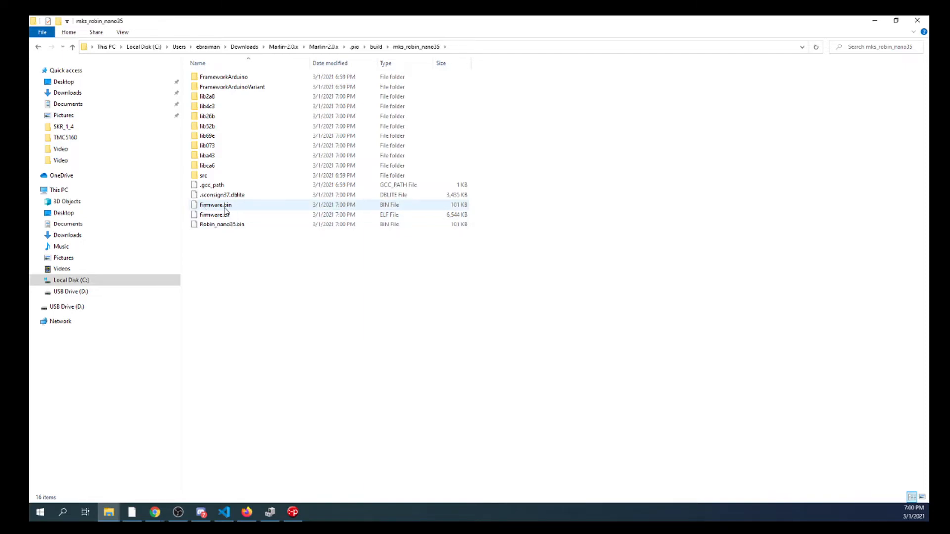
pyautogui.click(221, 225)
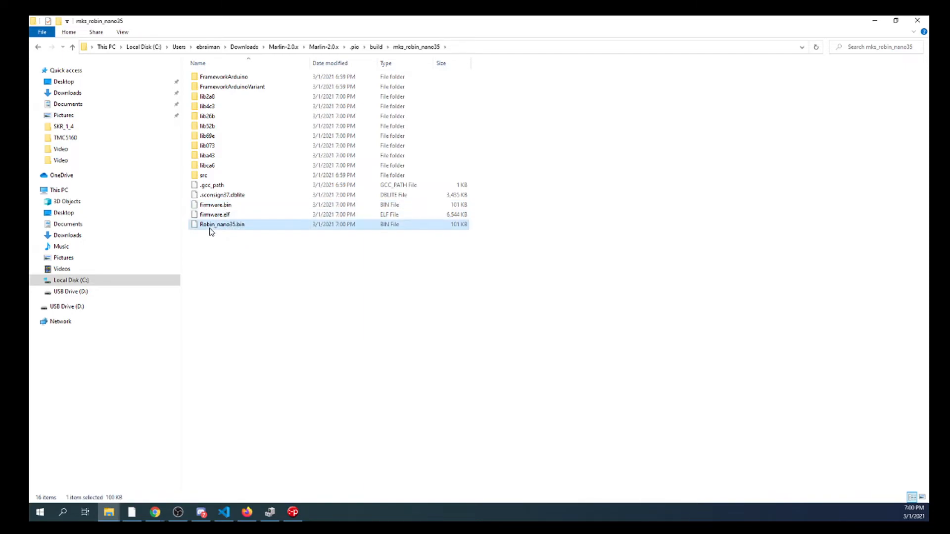
pyautogui.moveTo(212, 232)
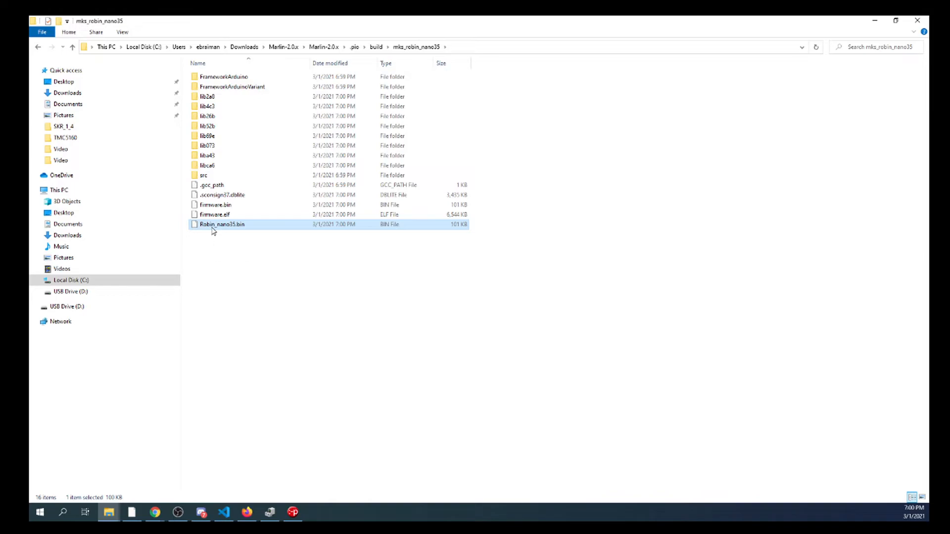
pyautogui.rightClick(222, 224)
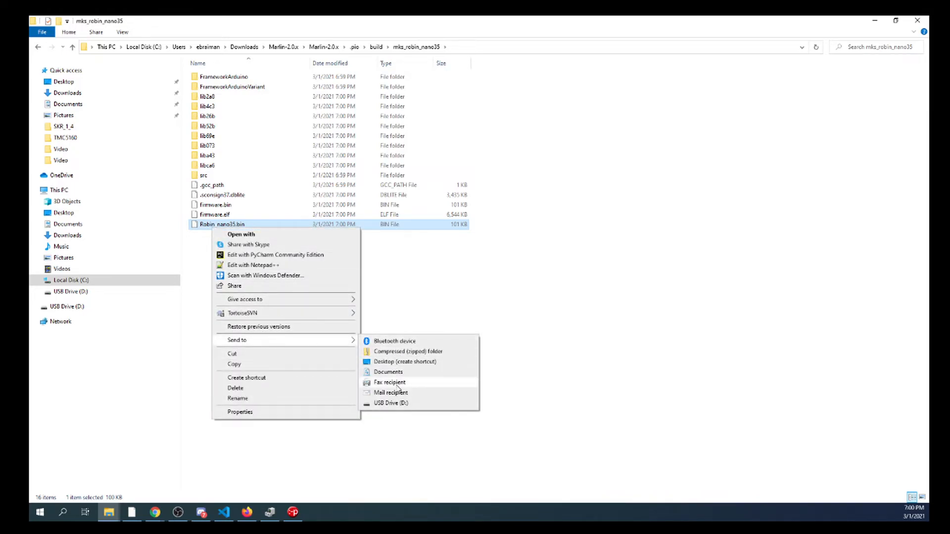
pyautogui.click(391, 402)
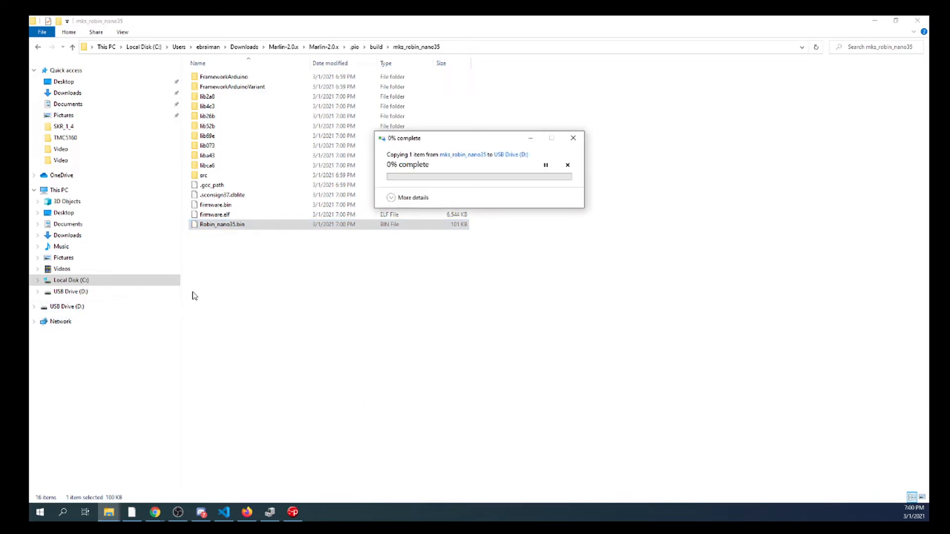
pyautogui.moveTo(238, 237)
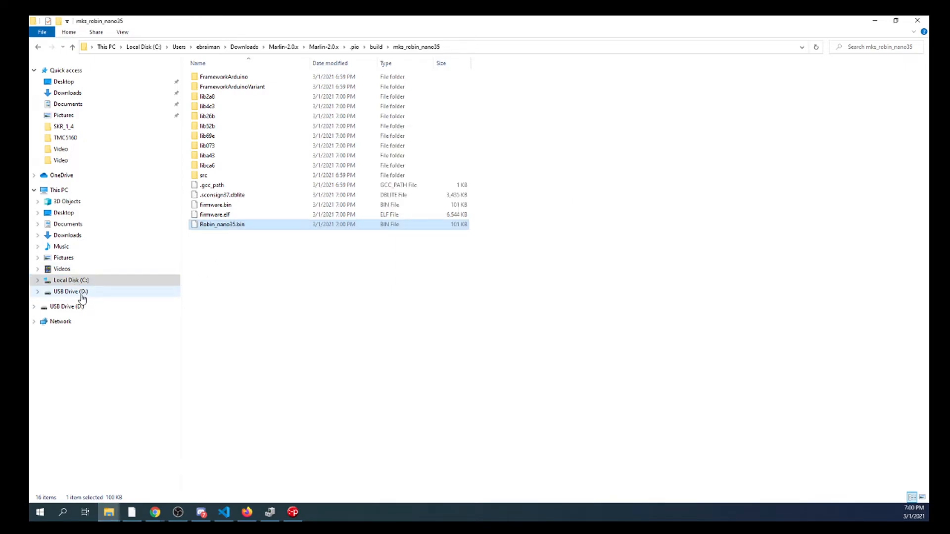
# Check that USB Drive (D:) holds Robin_nano35.bin beside ROBIN_NANO35.CUR.
pyautogui.click(70, 291)
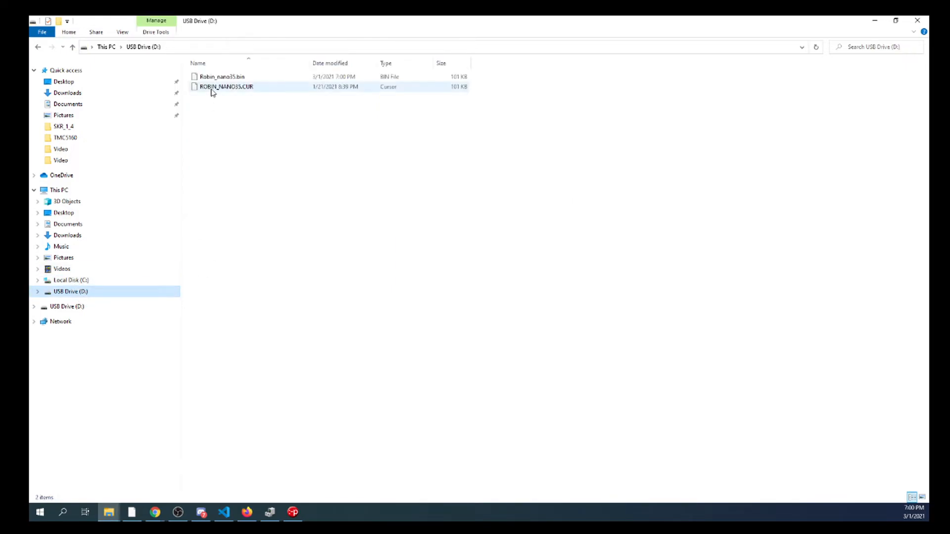
pyautogui.click(222, 77)
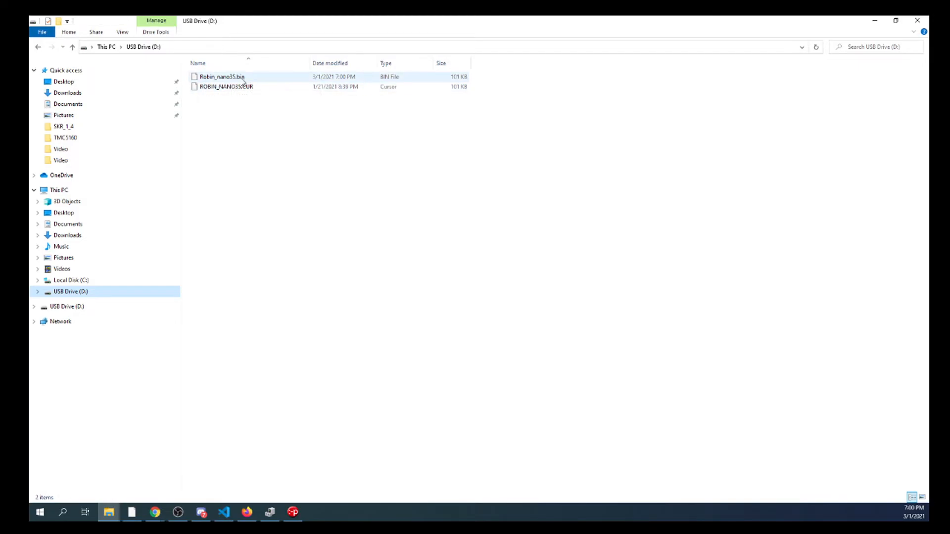
pyautogui.moveTo(227, 87)
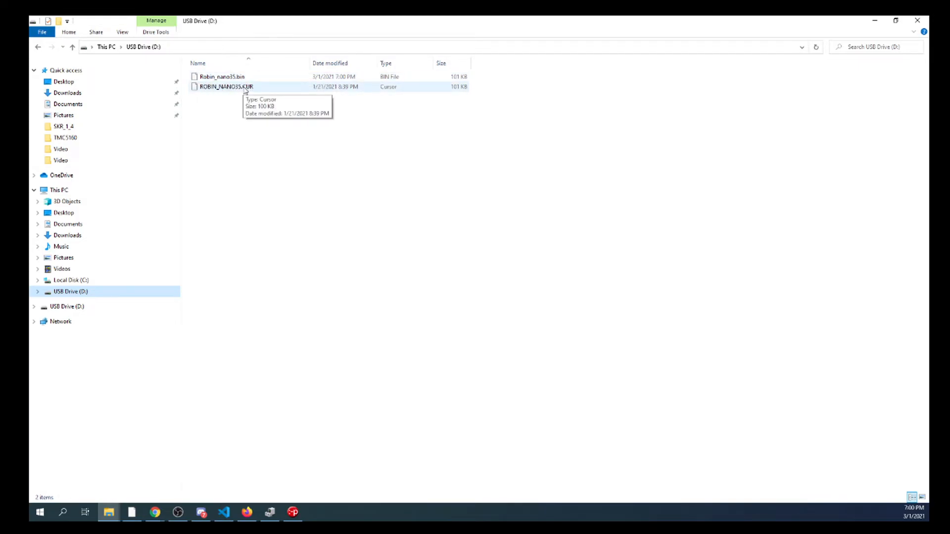
pyautogui.moveTo(201, 92)
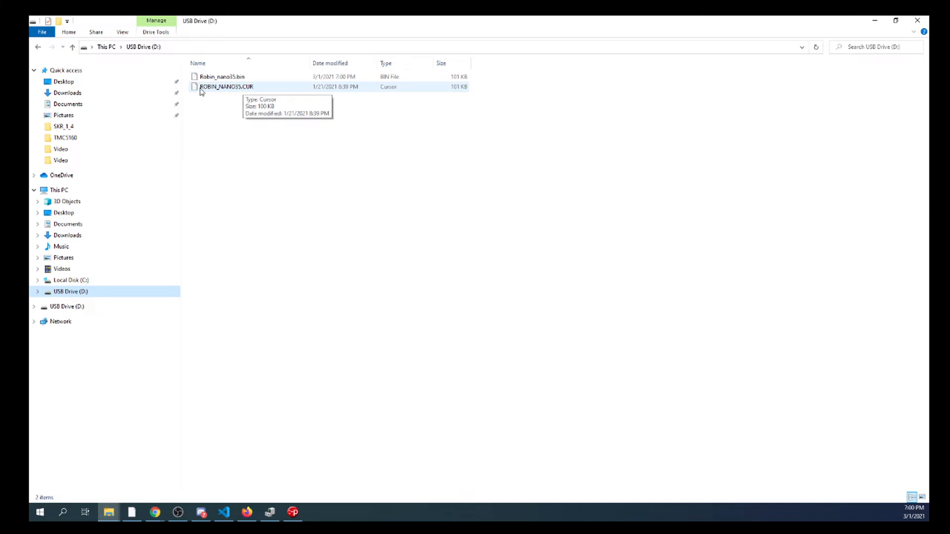
pyautogui.moveTo(244, 93)
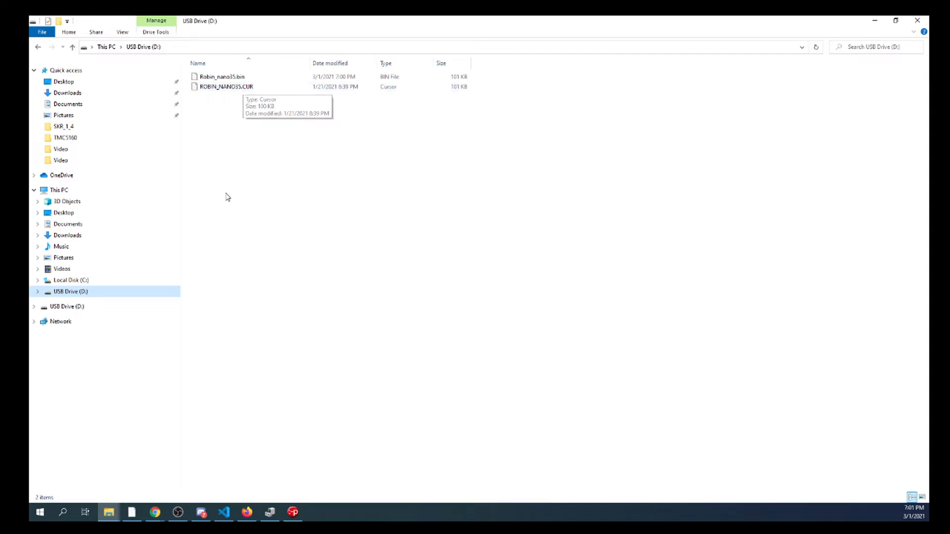
pyautogui.moveTo(275, 194)
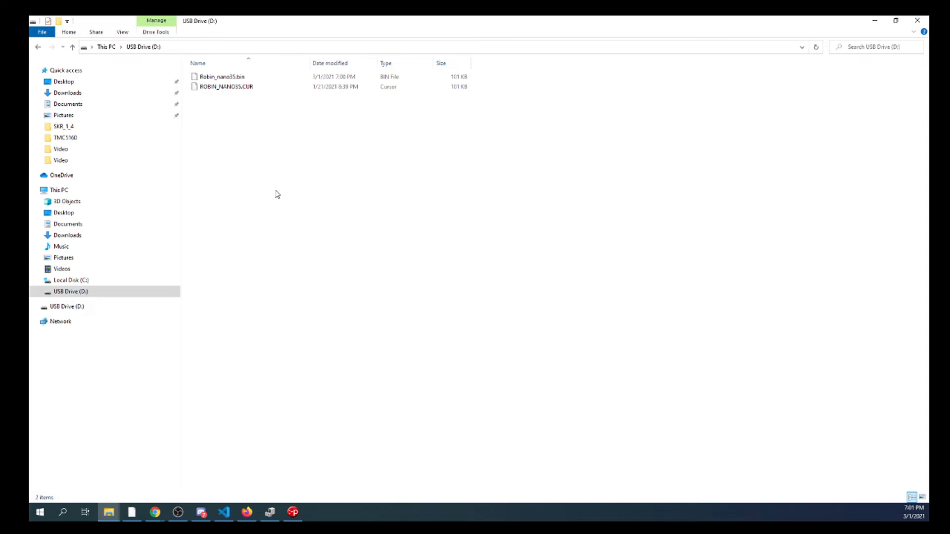
pyautogui.click(224, 512)
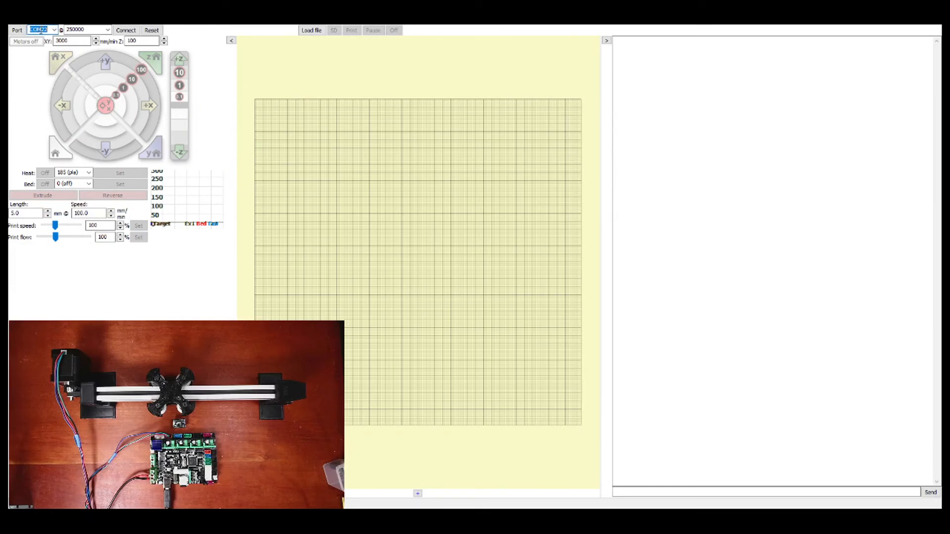
# Connect Pronterface to the printer on COM22 at 250000 baud.
pyautogui.click(125, 30)
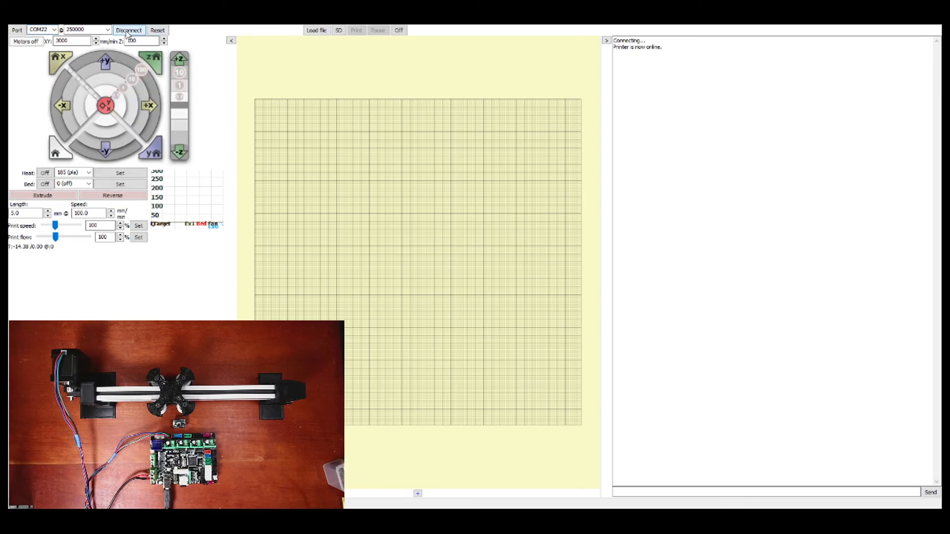